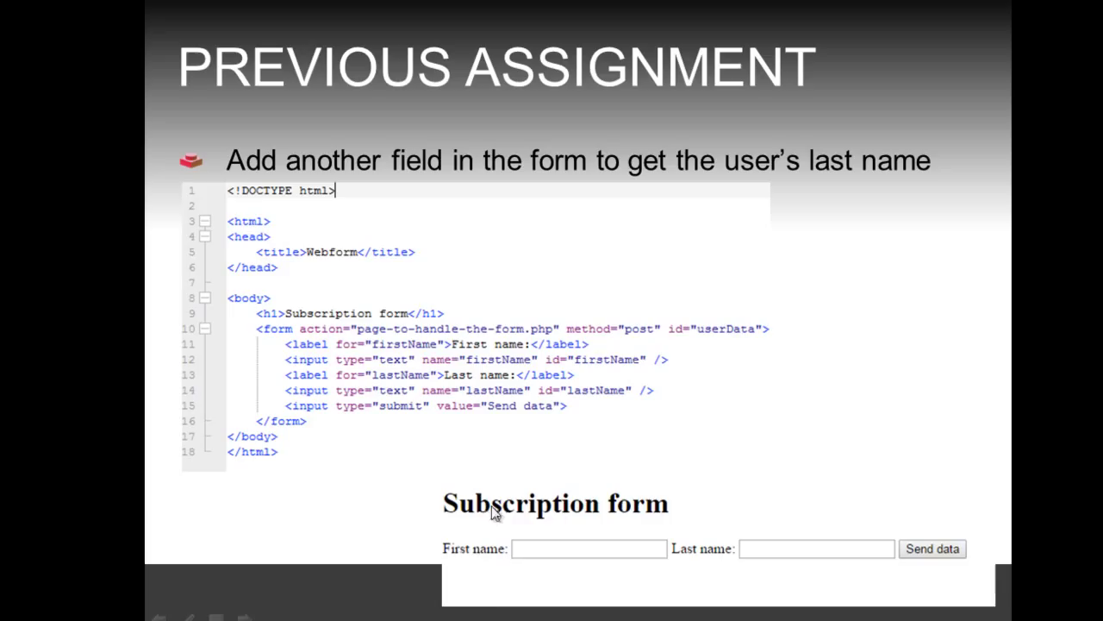
pyautogui.moveTo(645, 490)
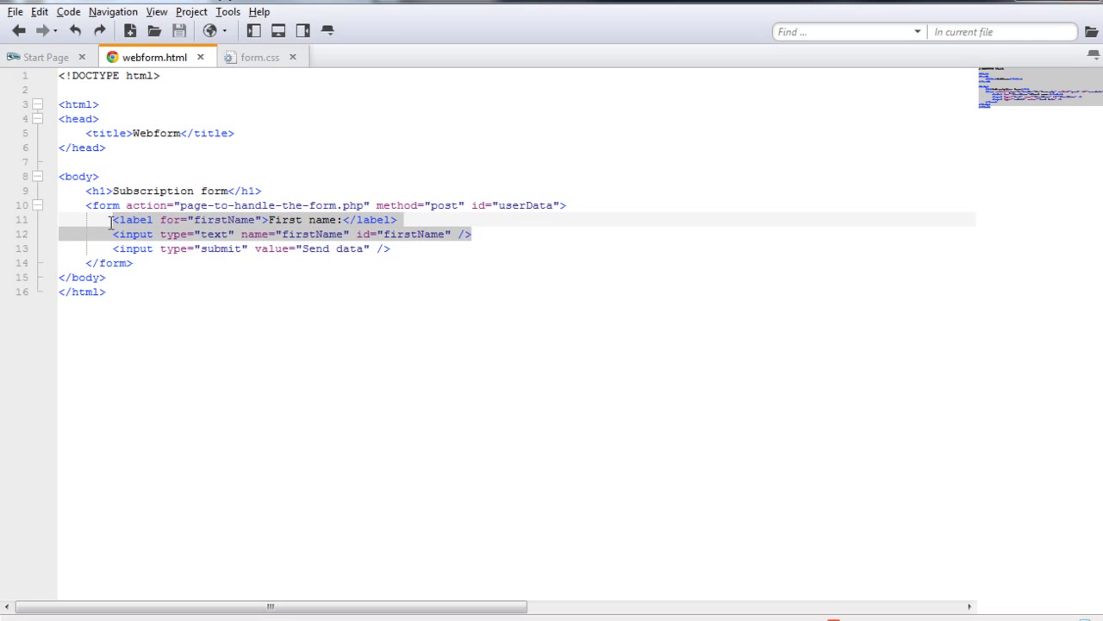
# Step: Duplicate the first-name lines as a lastName / Last name label and input, then save
pyautogui.click(472, 235)
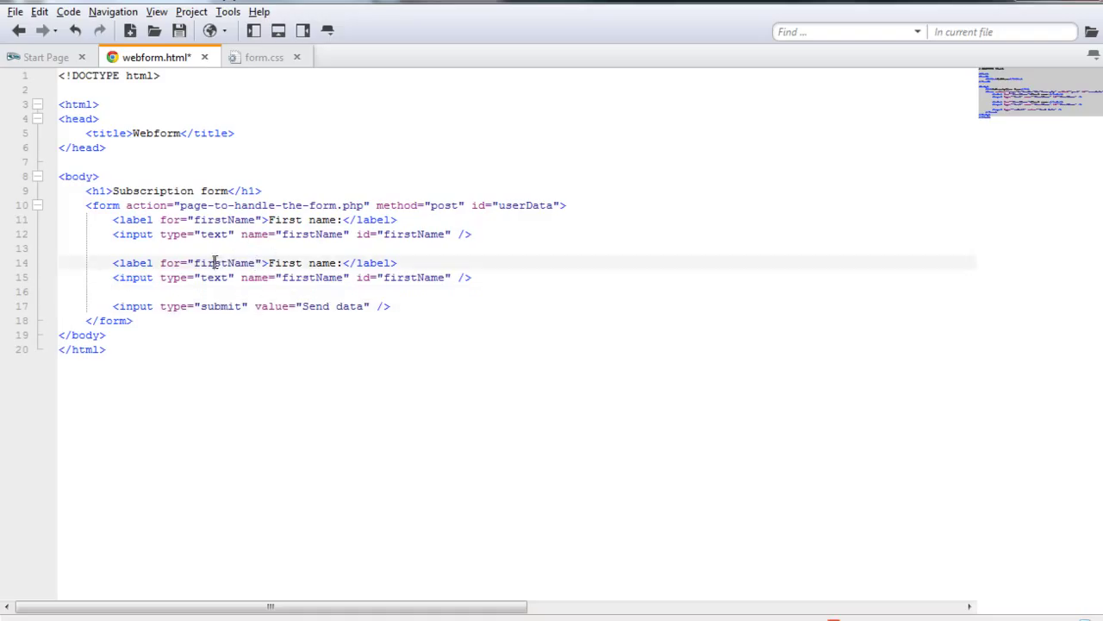
pyautogui.write('lastName')
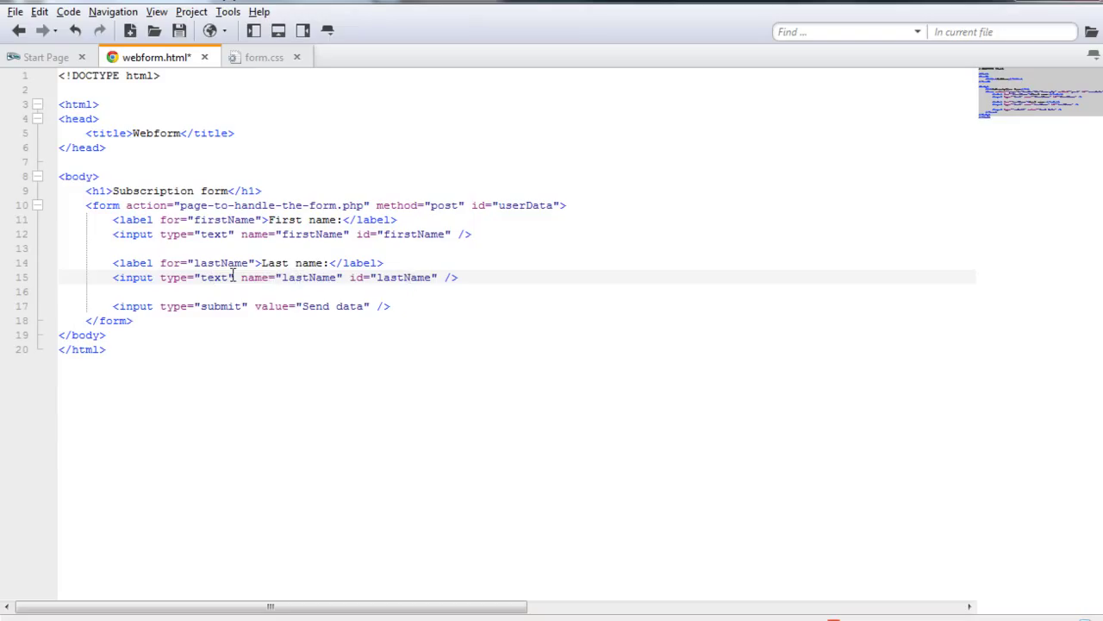
pyautogui.doubleClick(355, 262)
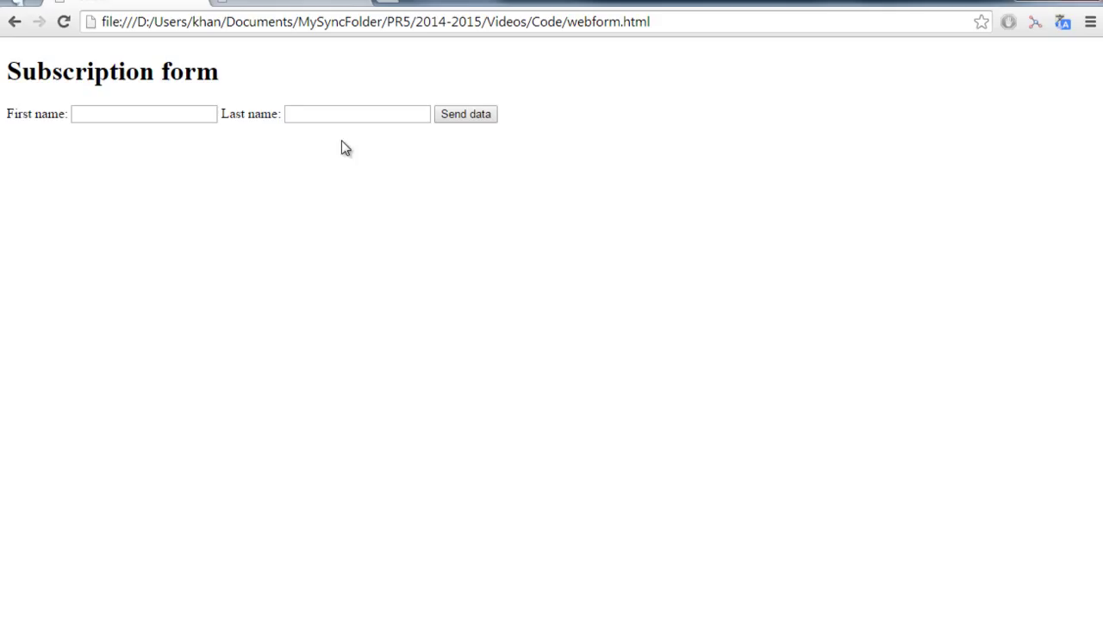
# Step: Enter test text 'asdfasdf' into the Last name box on the form
pyautogui.click(357, 114)
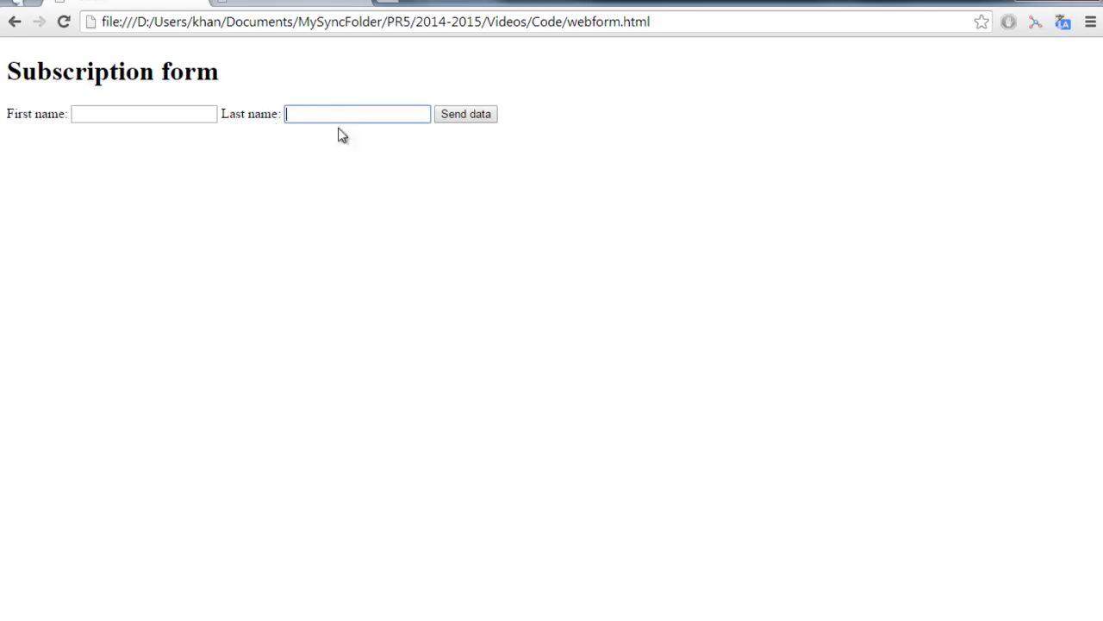
pyautogui.write('asdfasdf')
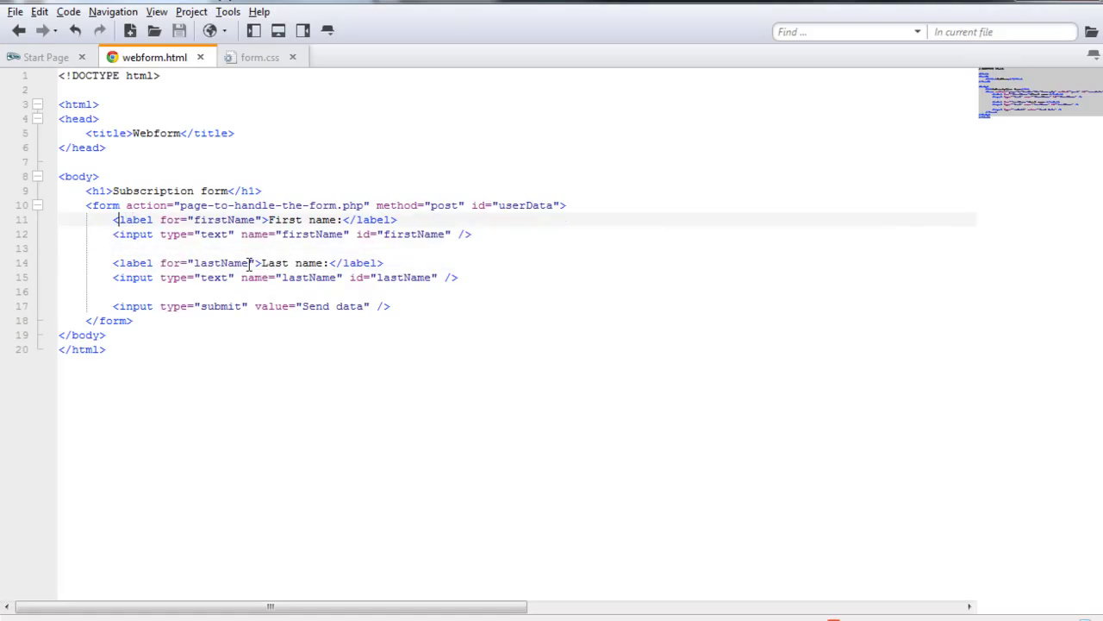
# Step: Start a <div> wrapping the first name label and input pair
pyautogui.write('<div></div>')
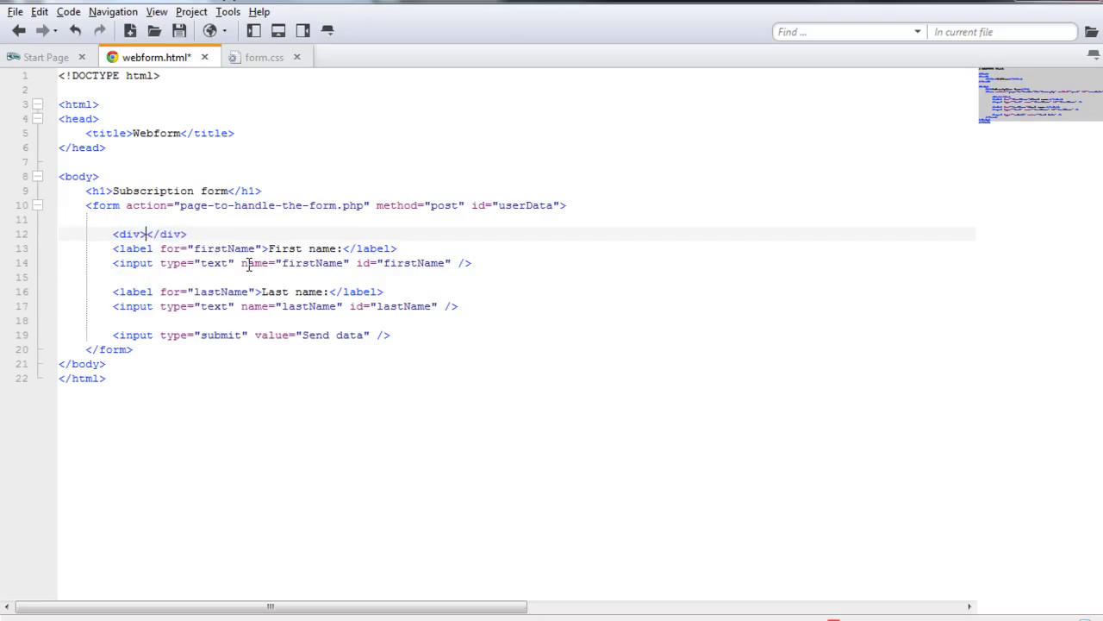
pyautogui.press('Enter')
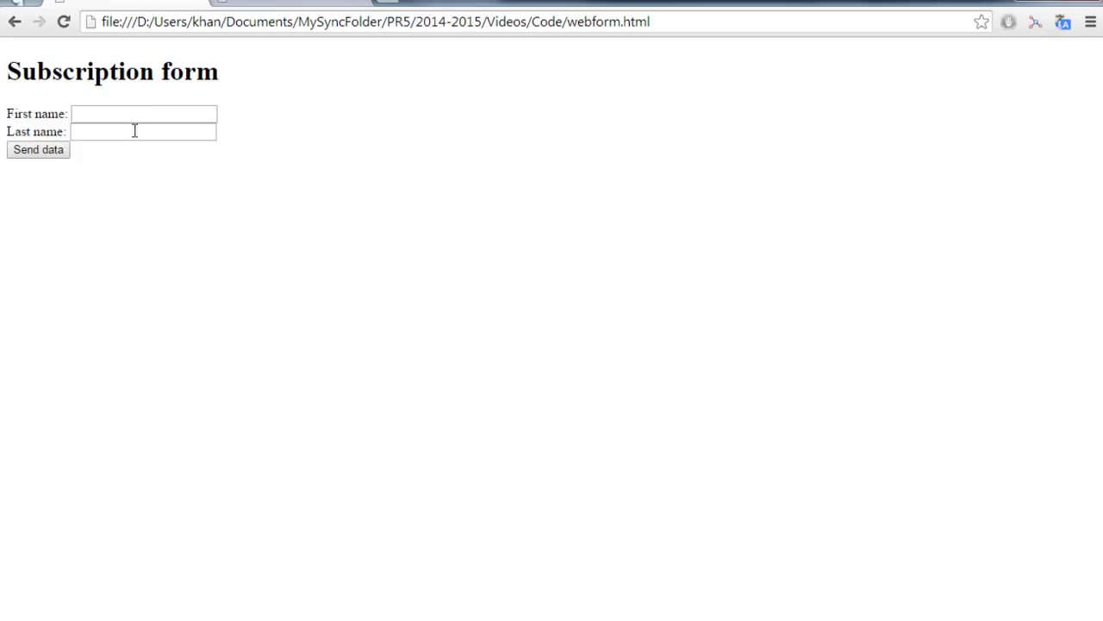
pyautogui.moveTo(248, 169)
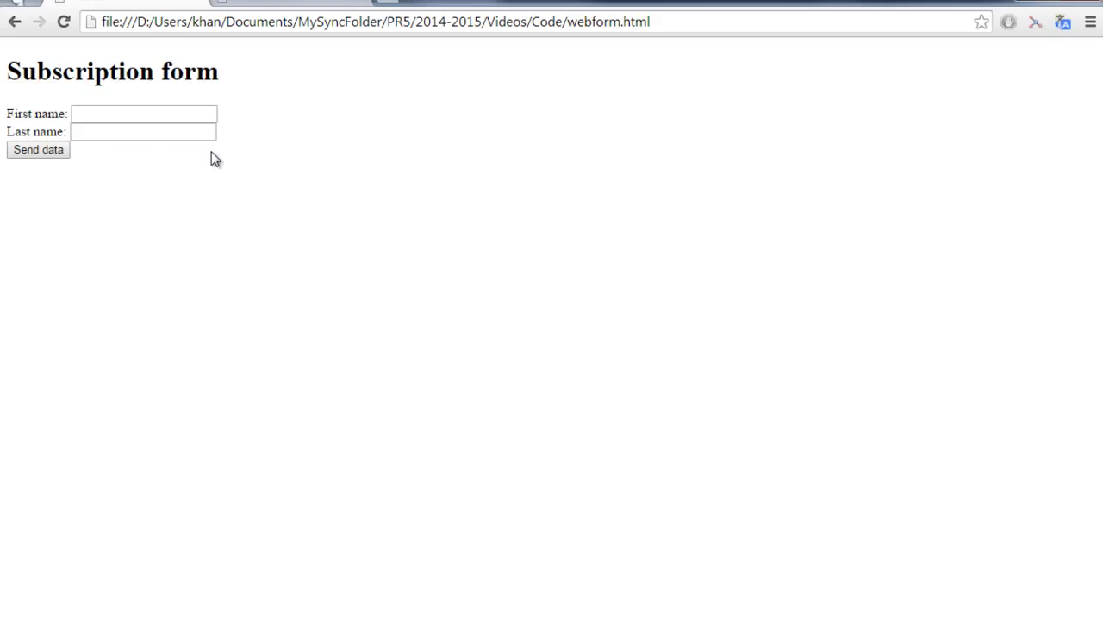
pyautogui.moveTo(186, 195)
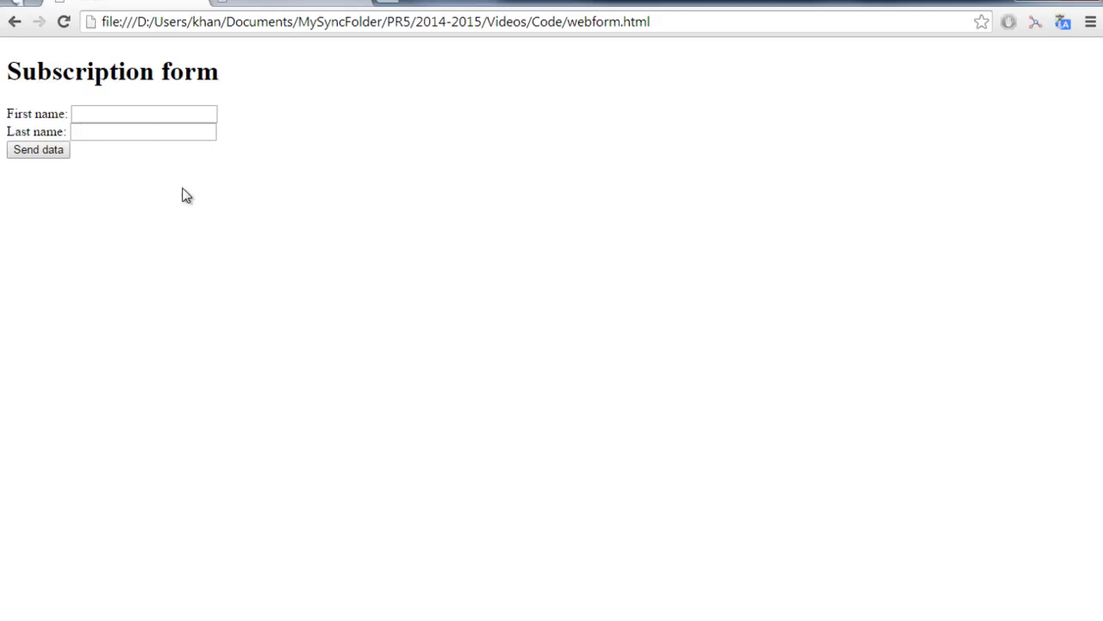
pyautogui.moveTo(121, 173)
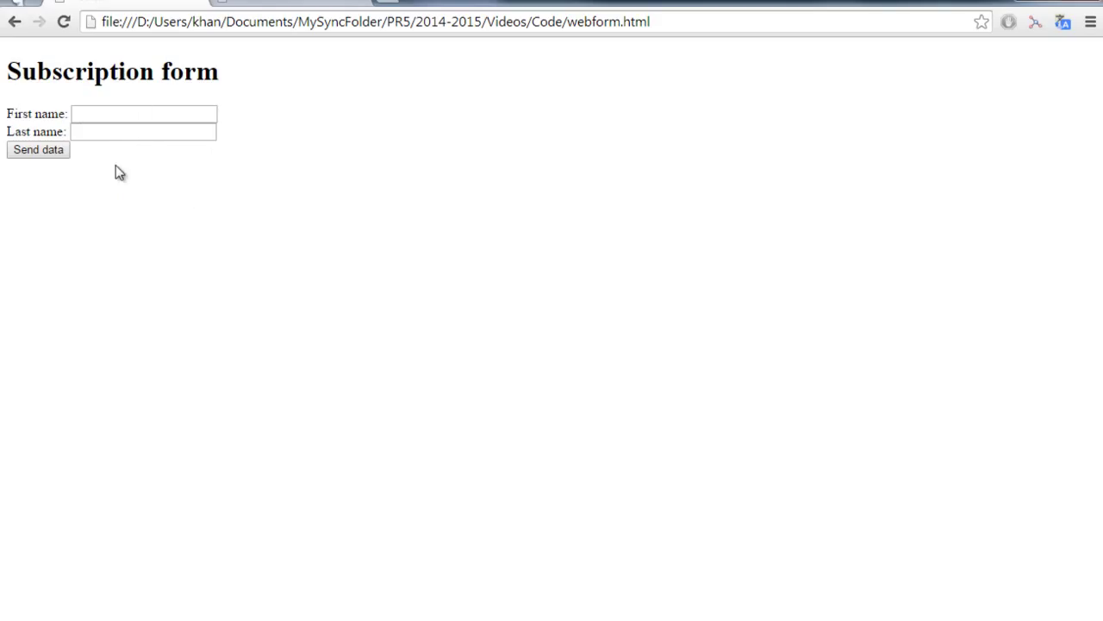
pyautogui.moveTo(229, 303)
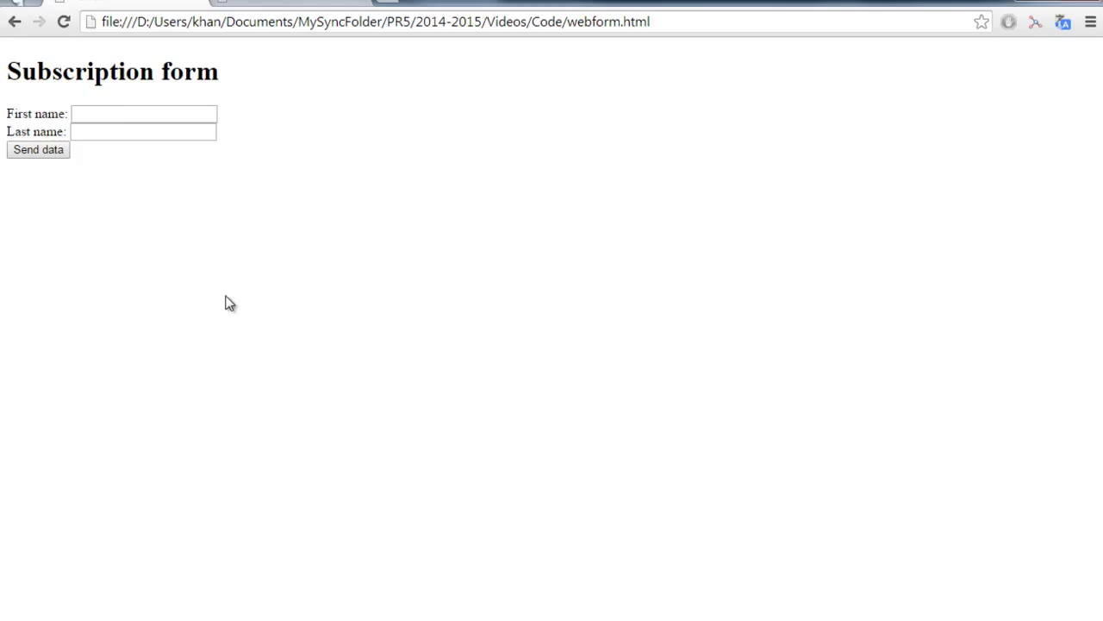
pyautogui.moveTo(238, 245)
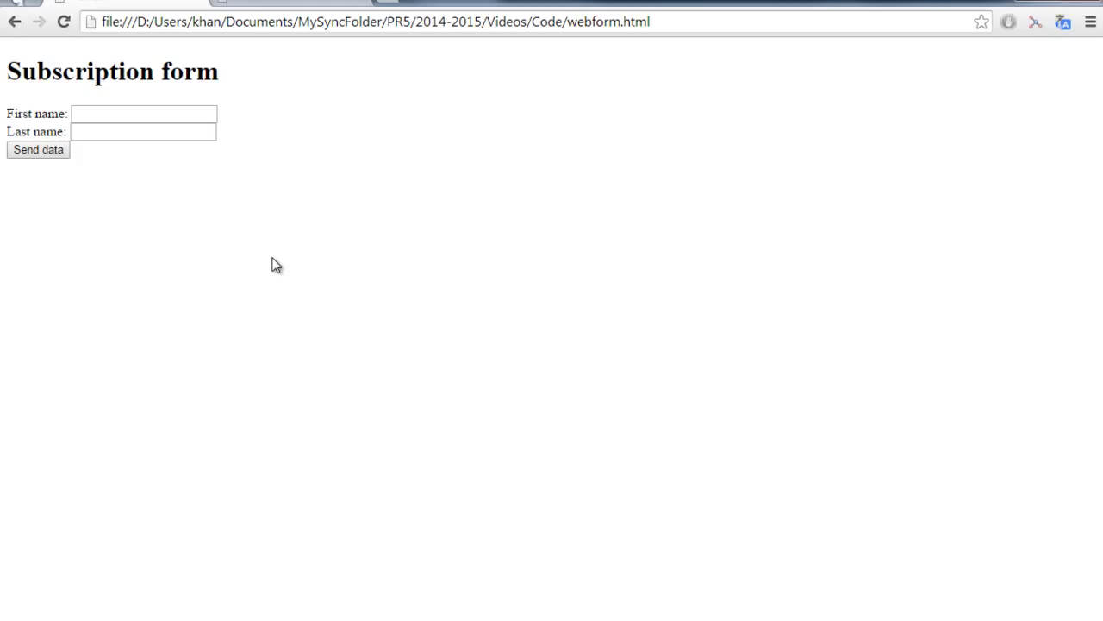
pyautogui.moveTo(245, 210)
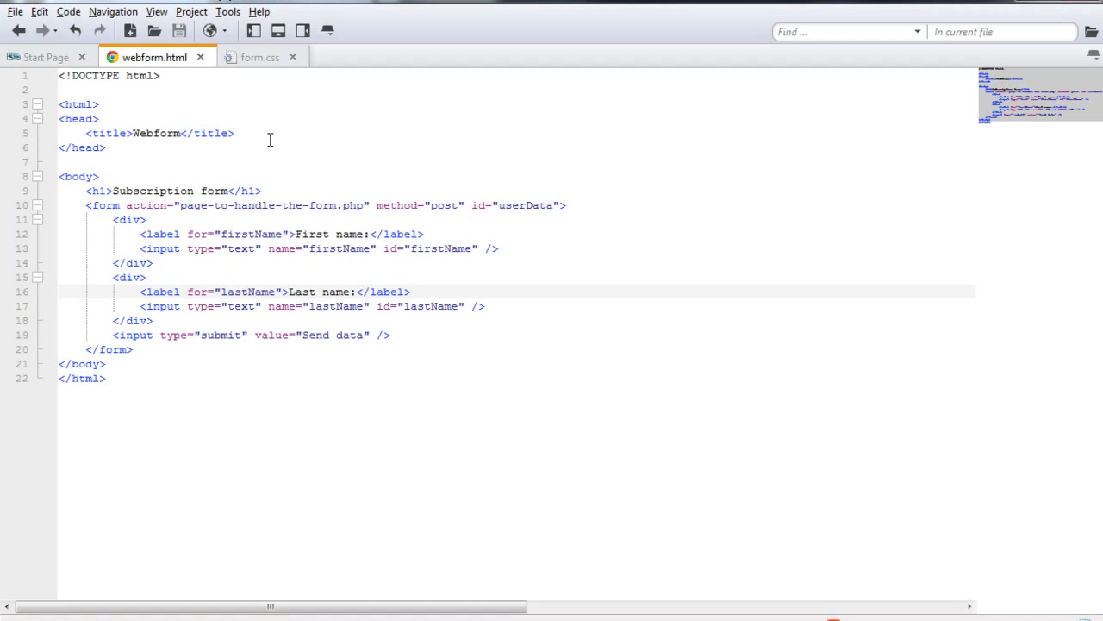
# Step: Add a link element in the head with rel="stylesheet"
pyautogui.click(259, 57)
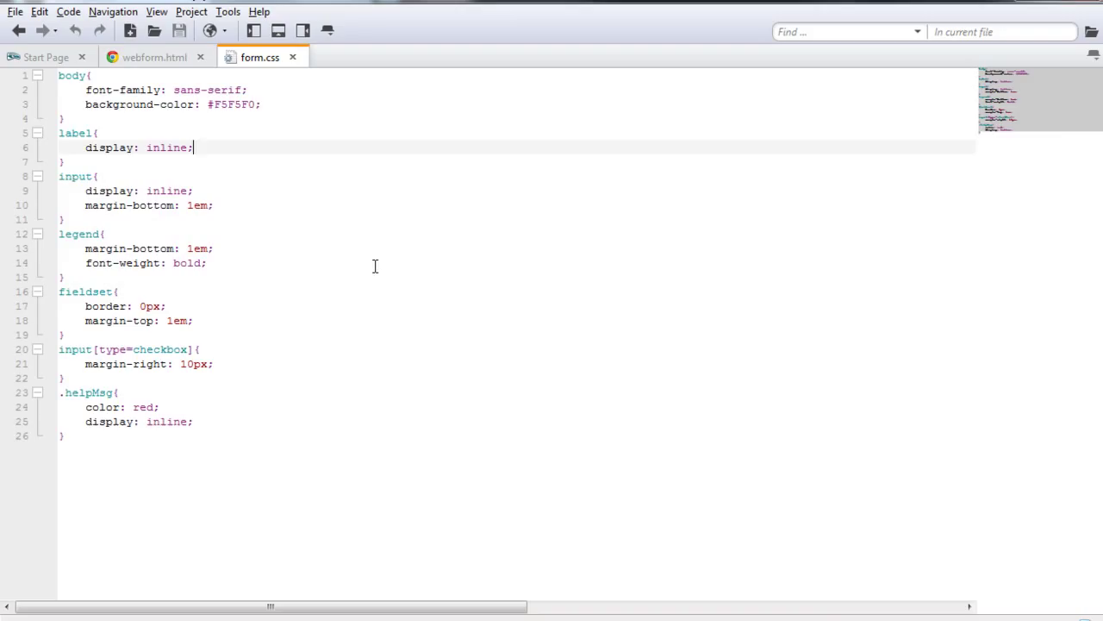
pyautogui.click(155, 57)
pyautogui.write('<')
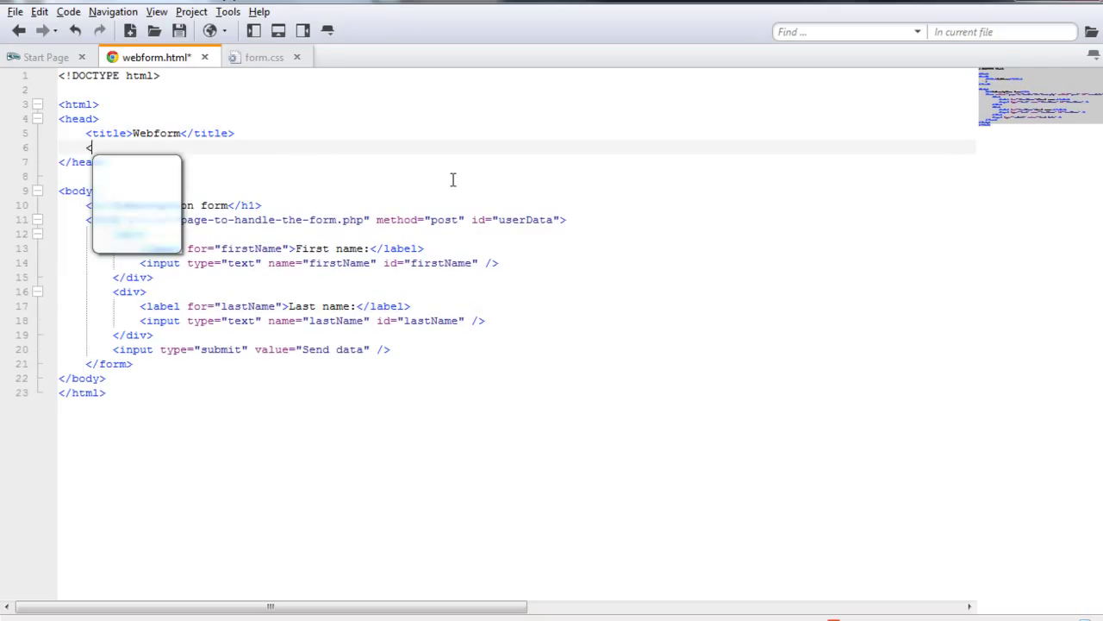
pyautogui.write('li')
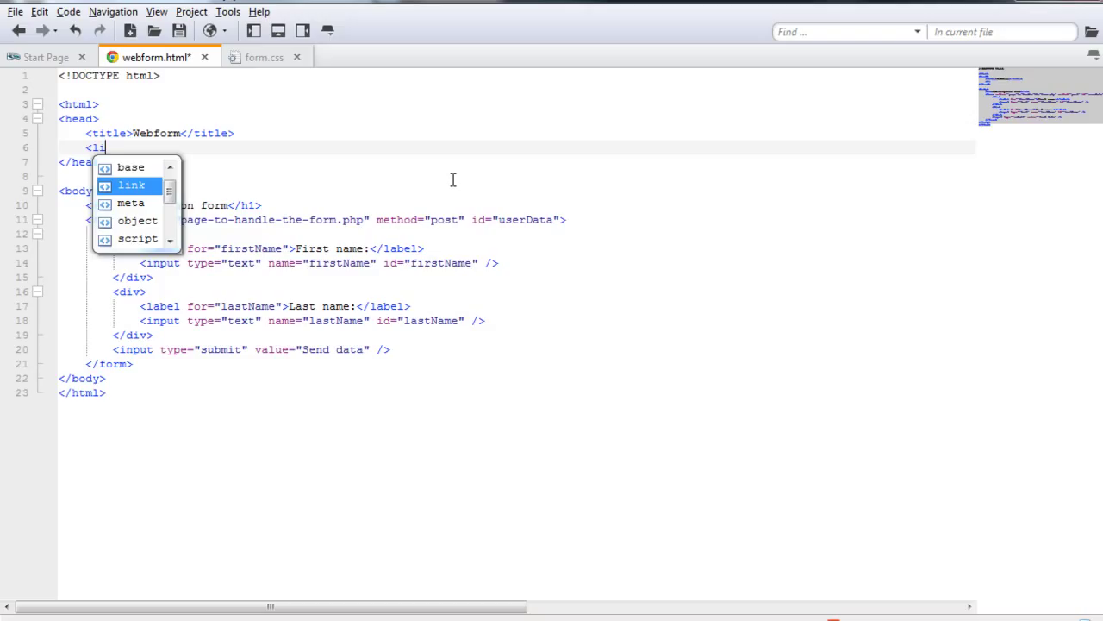
pyautogui.doubleClick(131, 185)
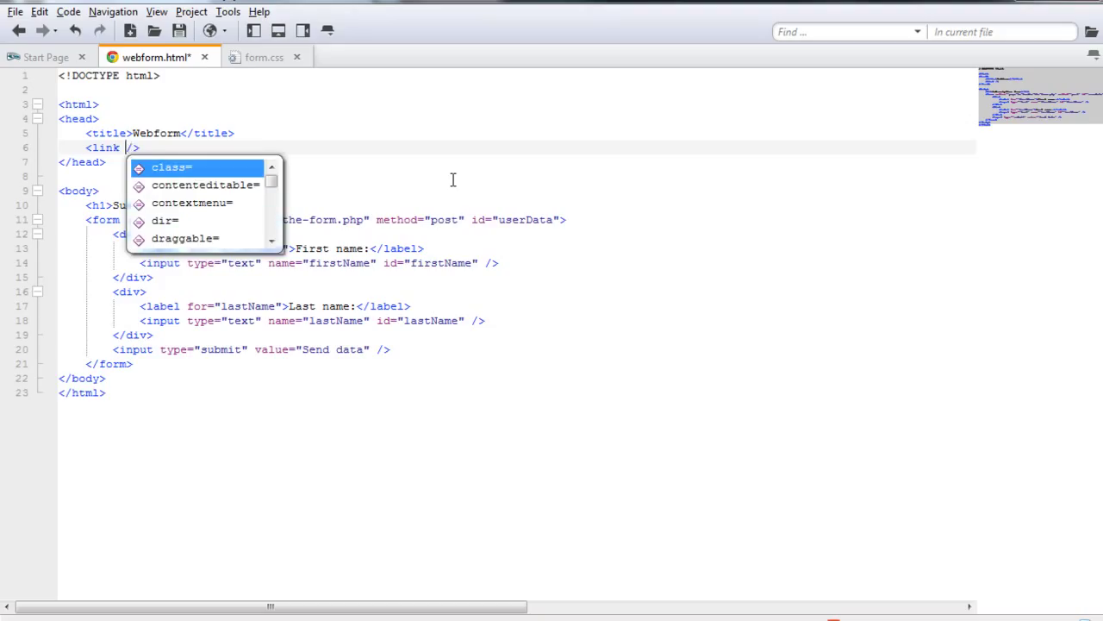
pyautogui.write('rel="')
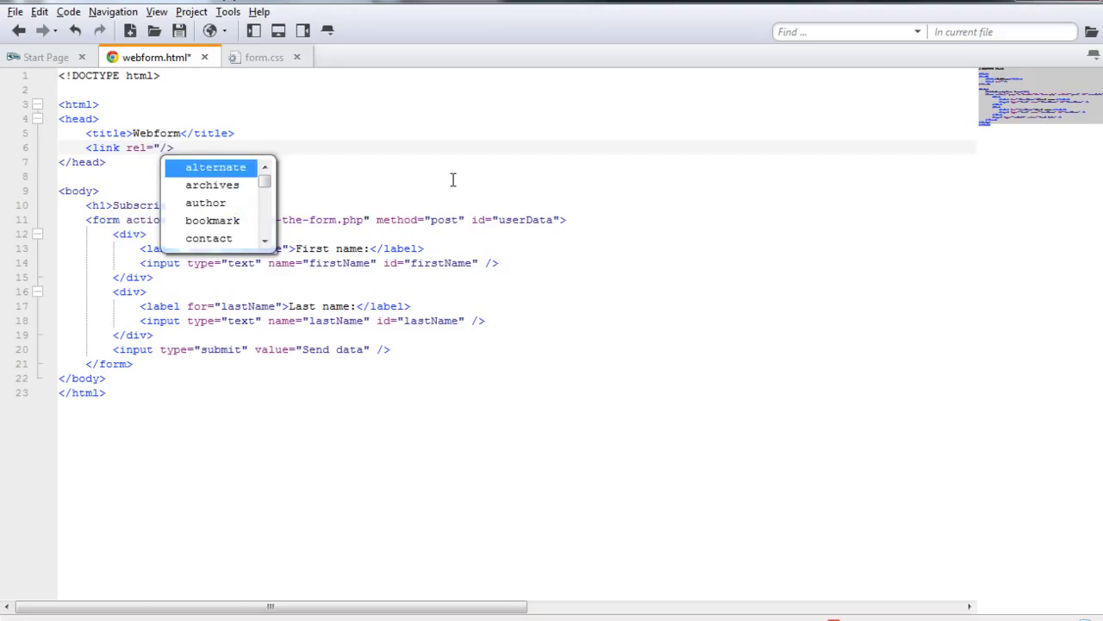
pyautogui.write('stylesheet')
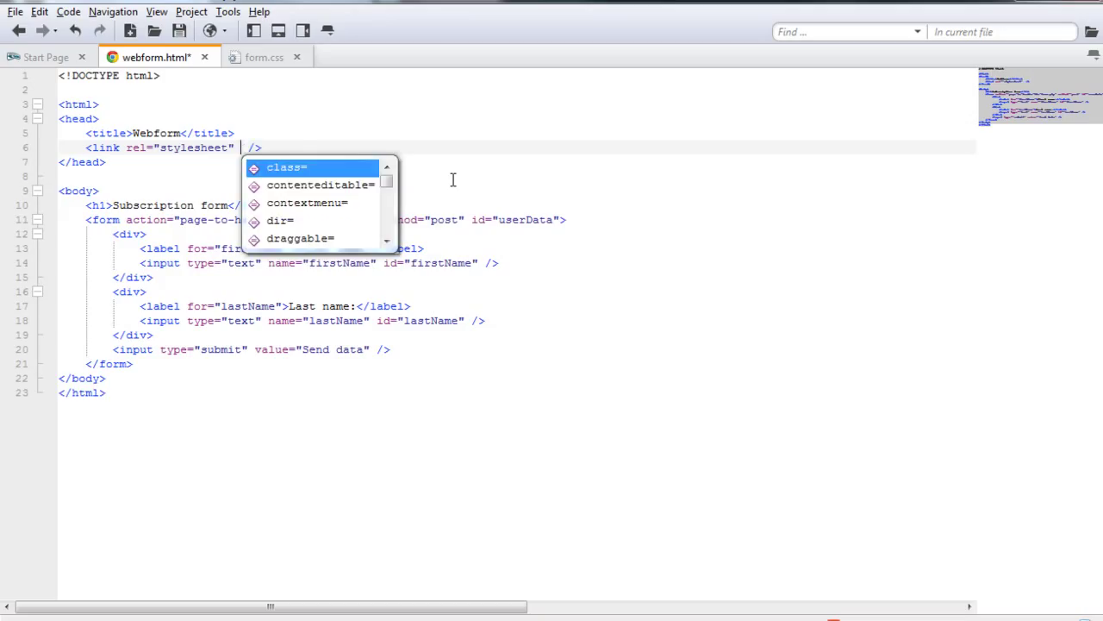
# Step: Complete the link with type="text/css" and href="form.css"
pyautogui.write('type="')
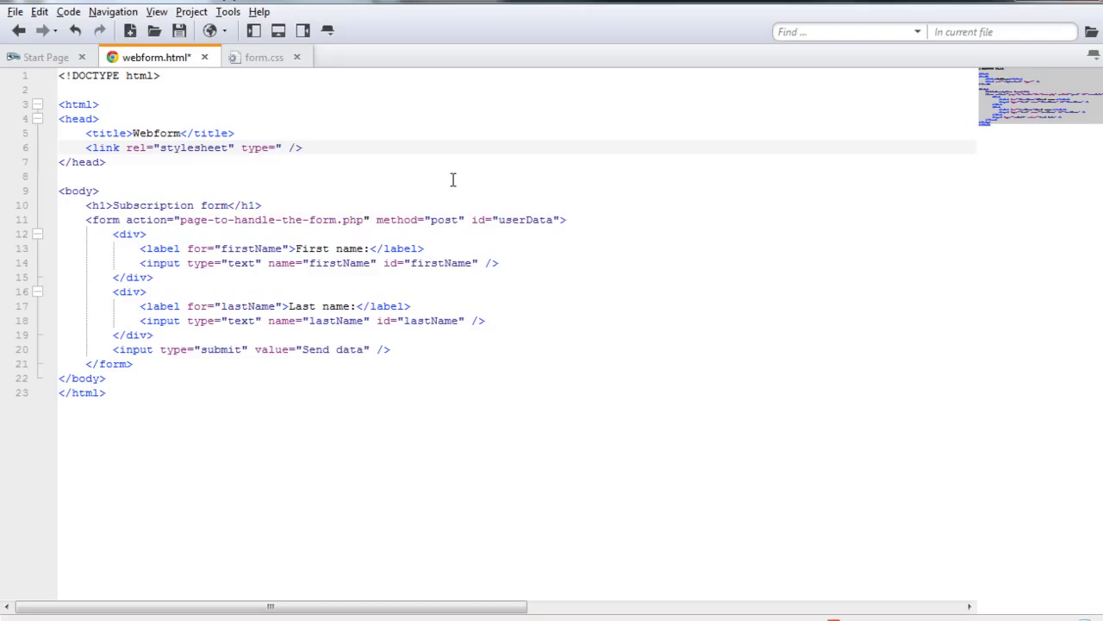
pyautogui.write('text')
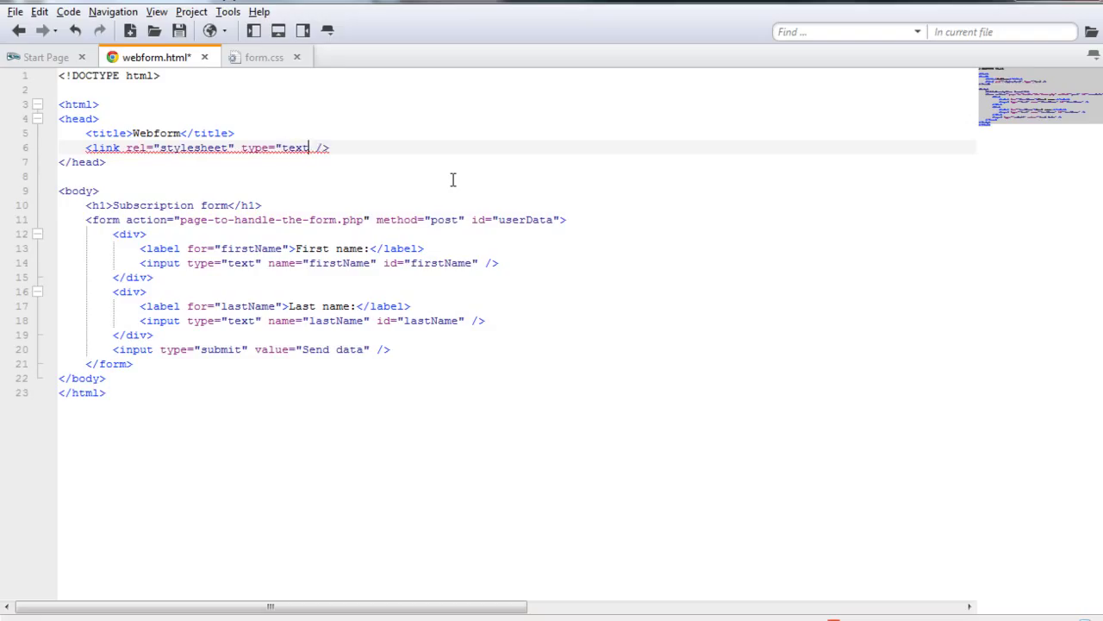
pyautogui.write('/css"')
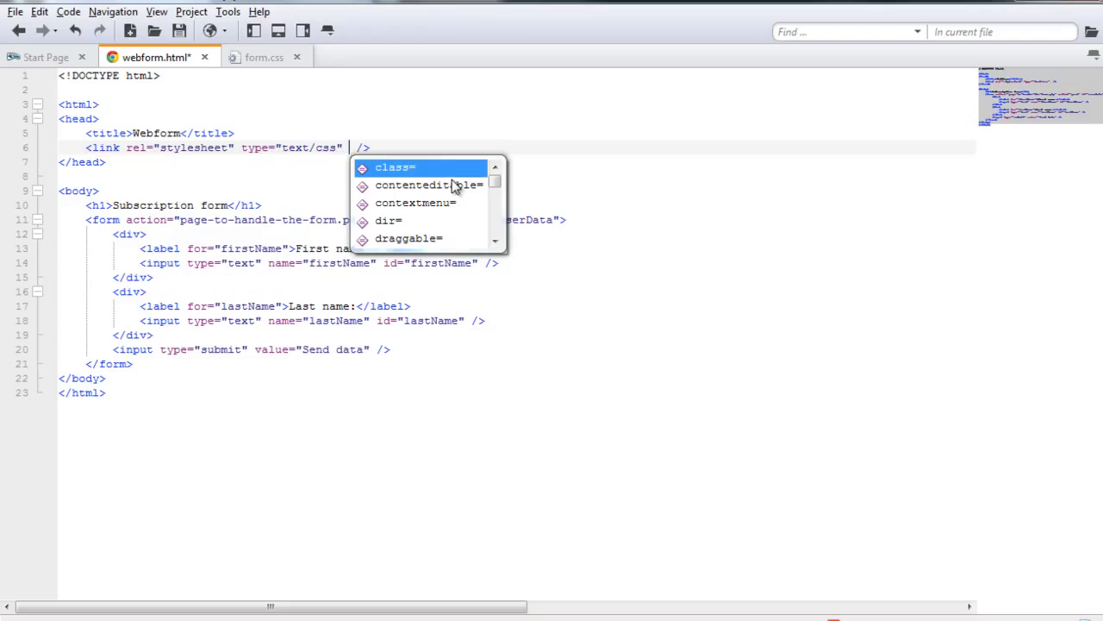
pyautogui.write('href=')
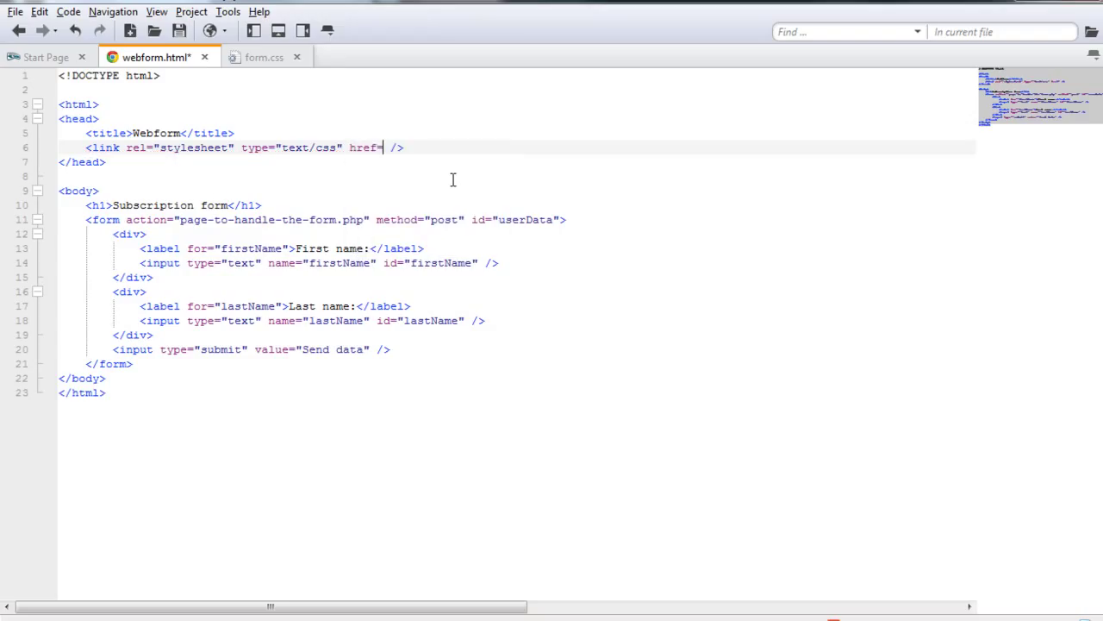
pyautogui.write('""')
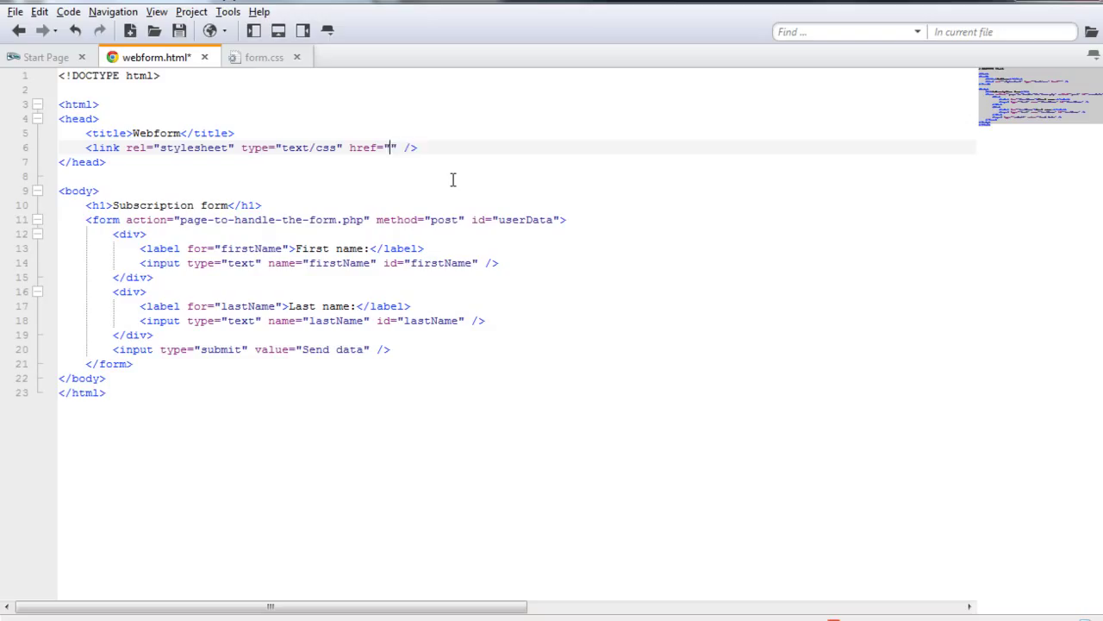
pyautogui.write('form.css')
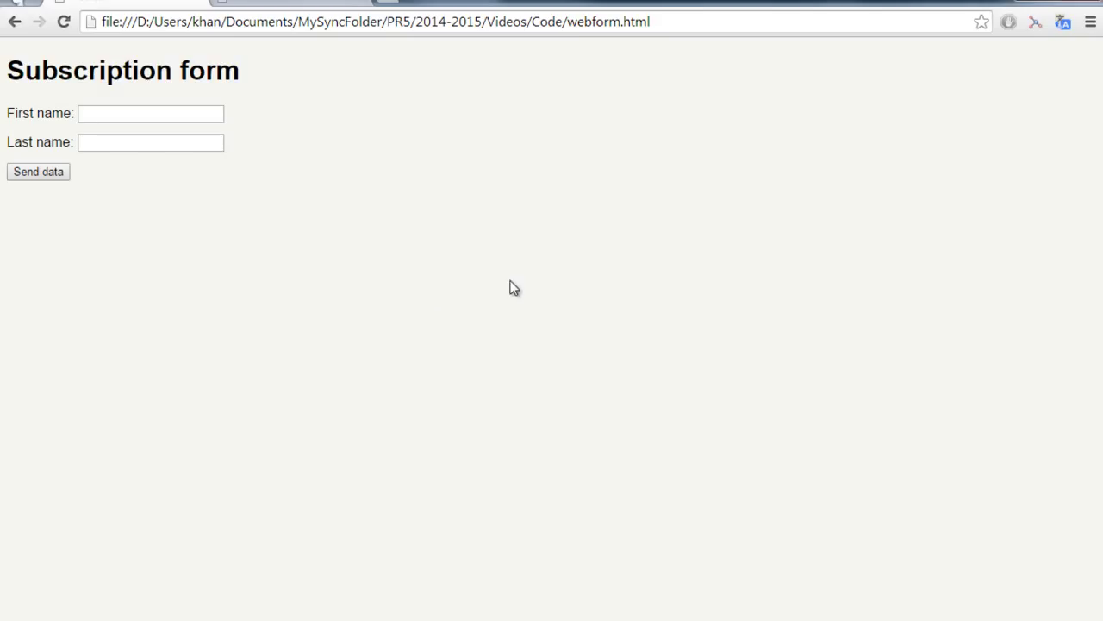
pyautogui.moveTo(420, 188)
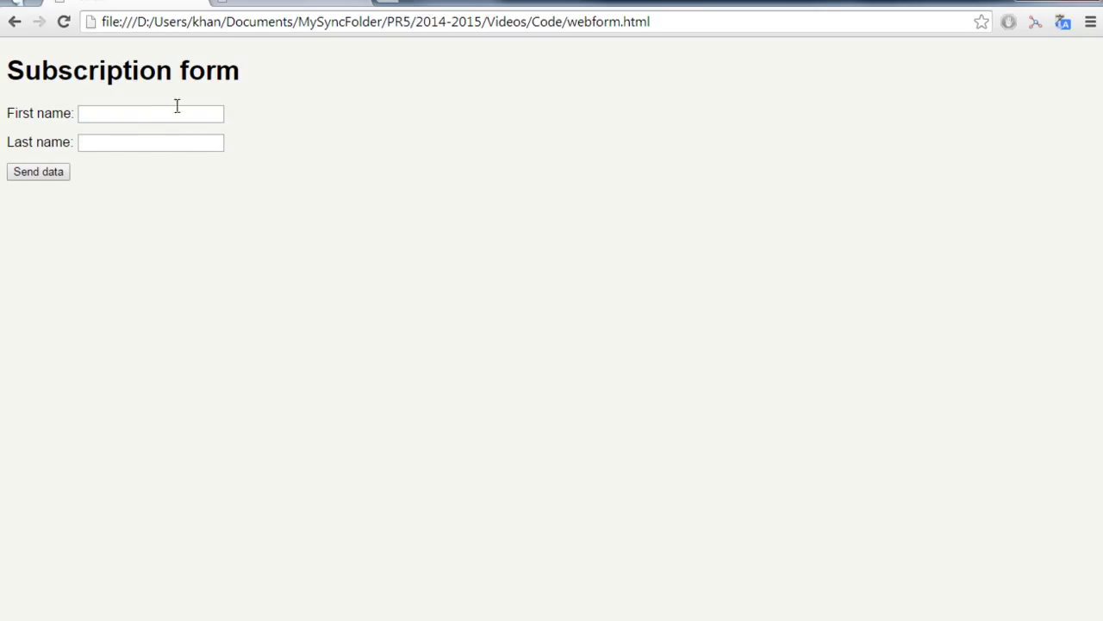
pyautogui.moveTo(324, 234)
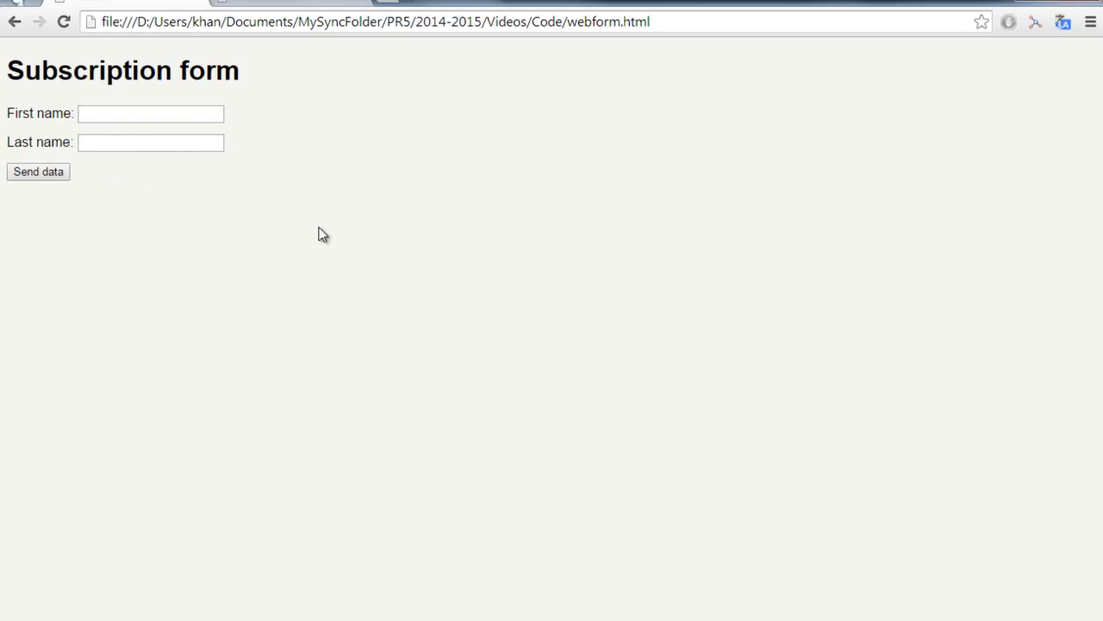
pyautogui.moveTo(309, 304)
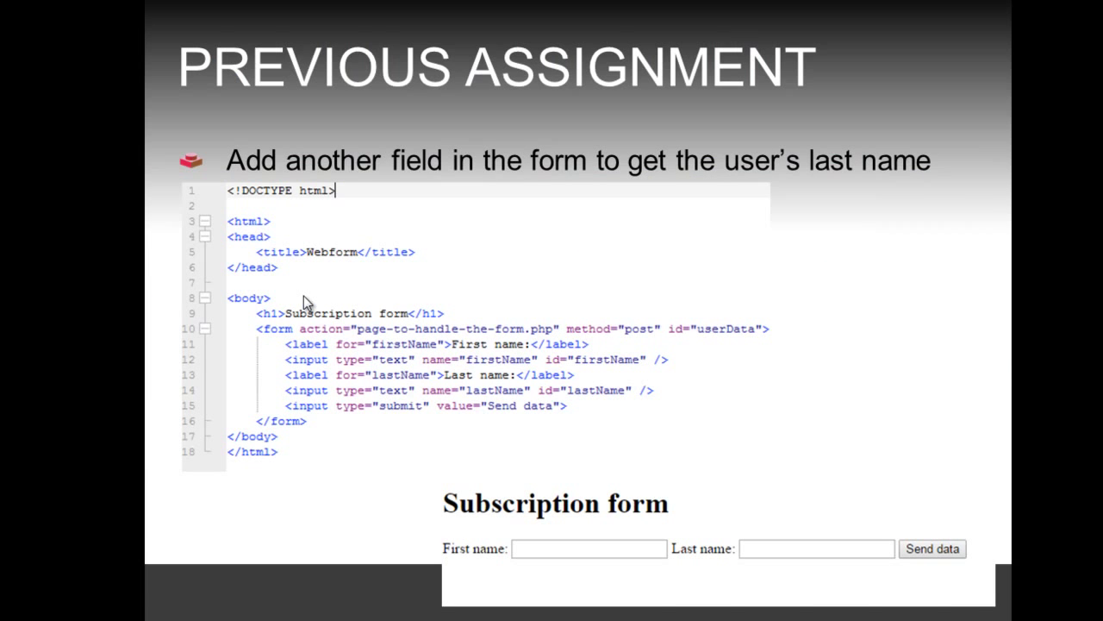
# Step: Advance to the next PowerPoint slide
pyautogui.press('Right')
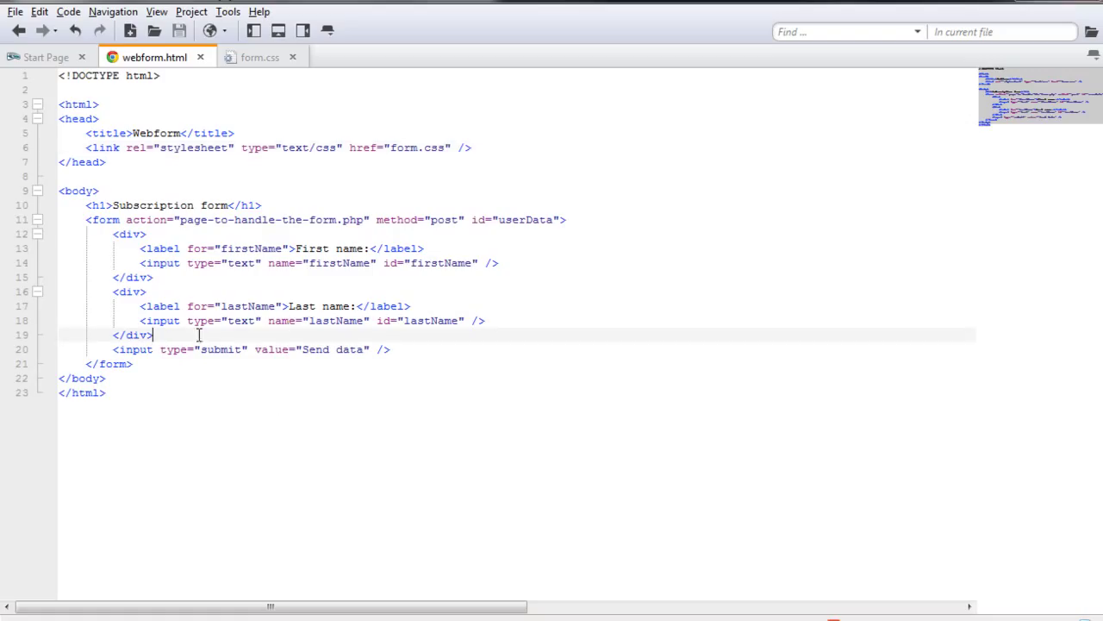
pyautogui.moveTo(641, 373)
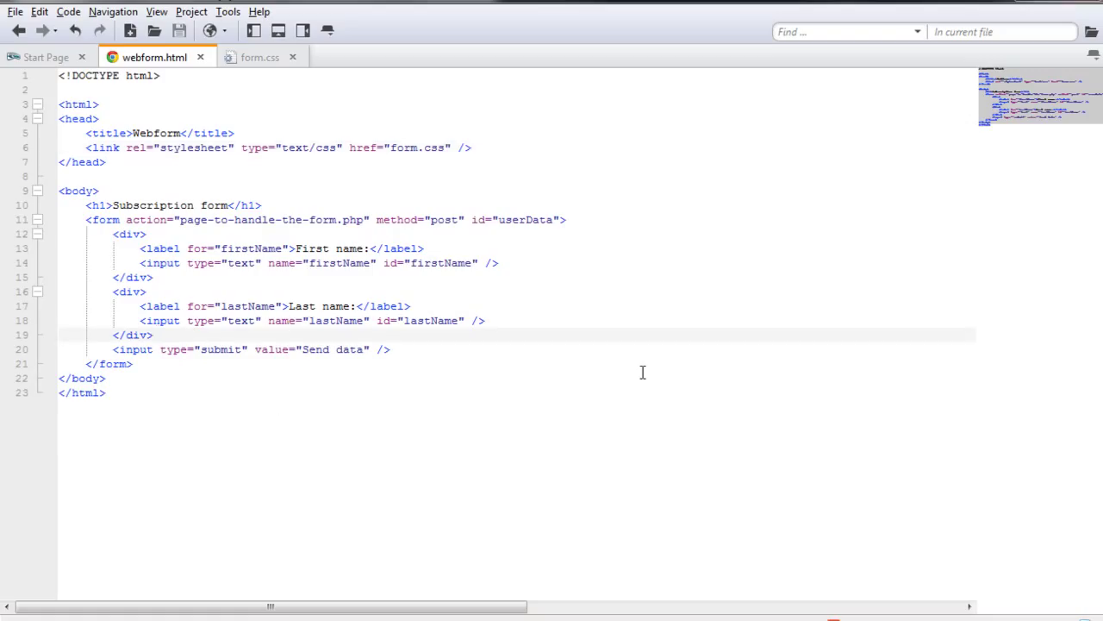
# Step: Below the last-name div, write an input with type="radio" and name="gender"
pyautogui.press('enter')
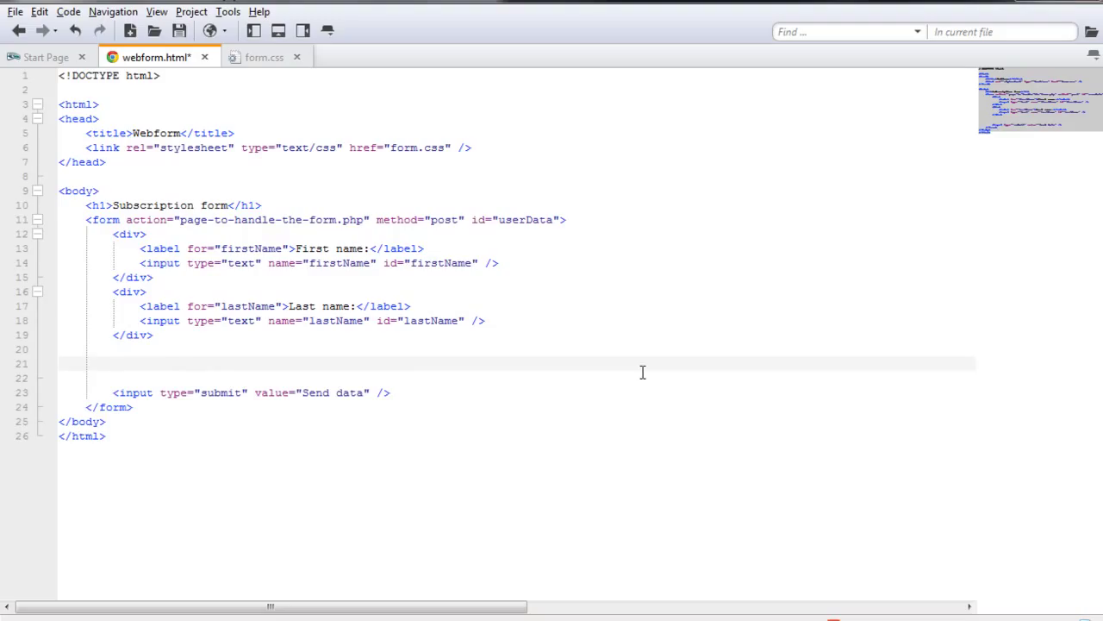
pyautogui.click(112, 362)
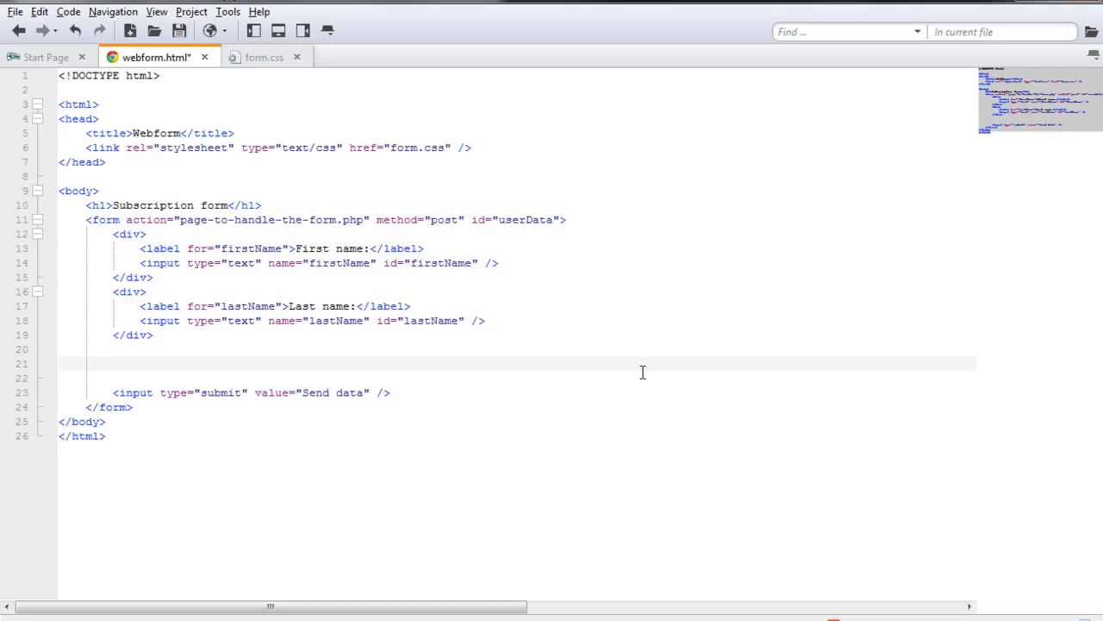
pyautogui.write('<')
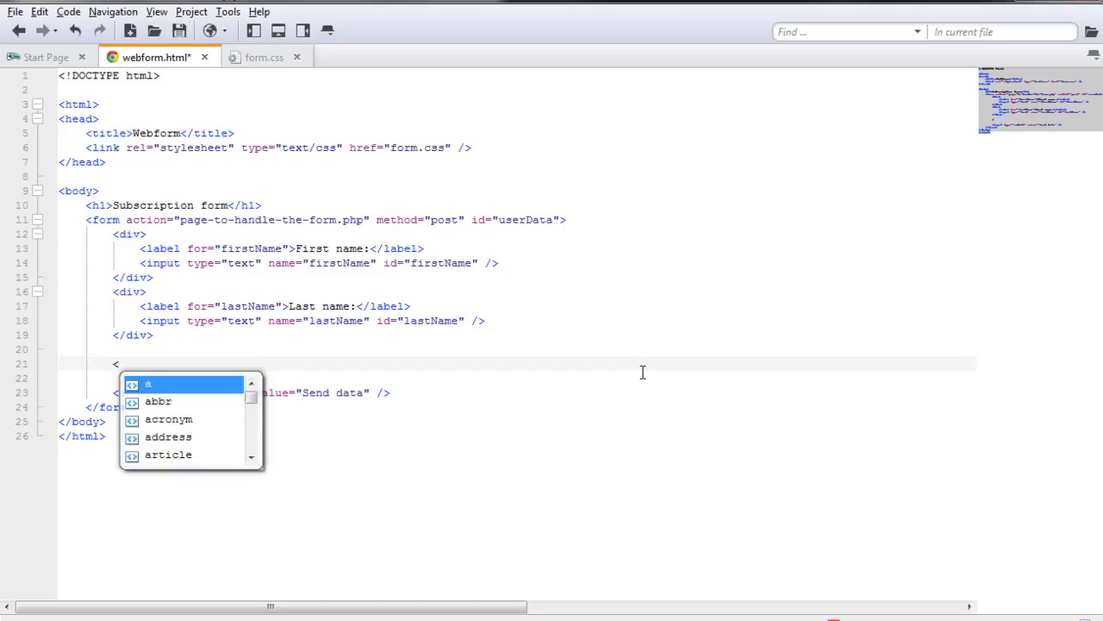
pyautogui.write('input  />')
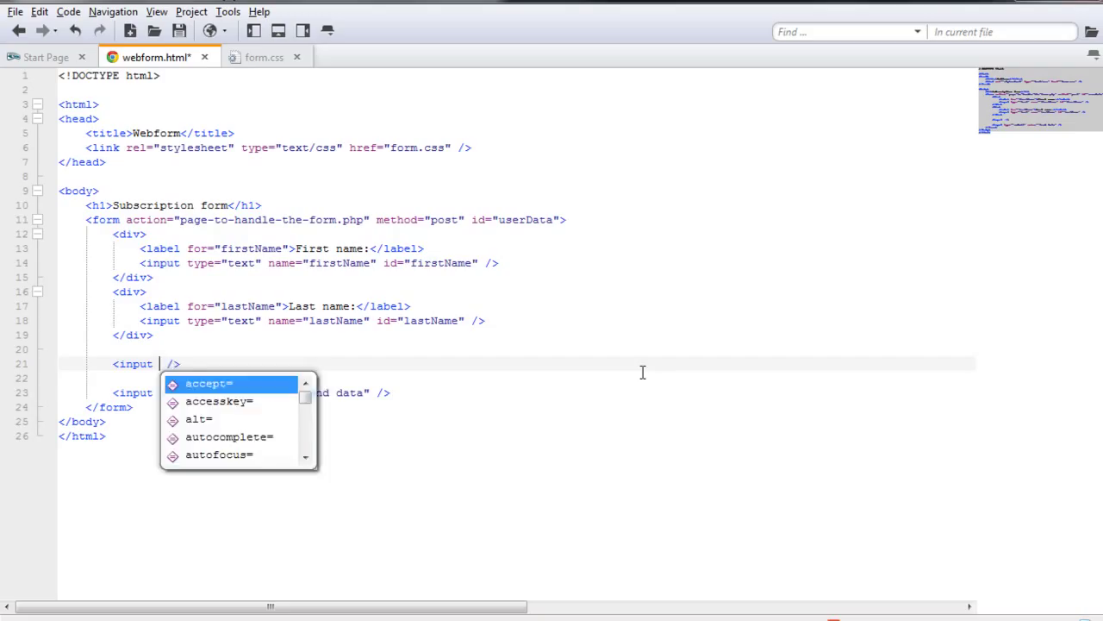
pyautogui.write('type="')
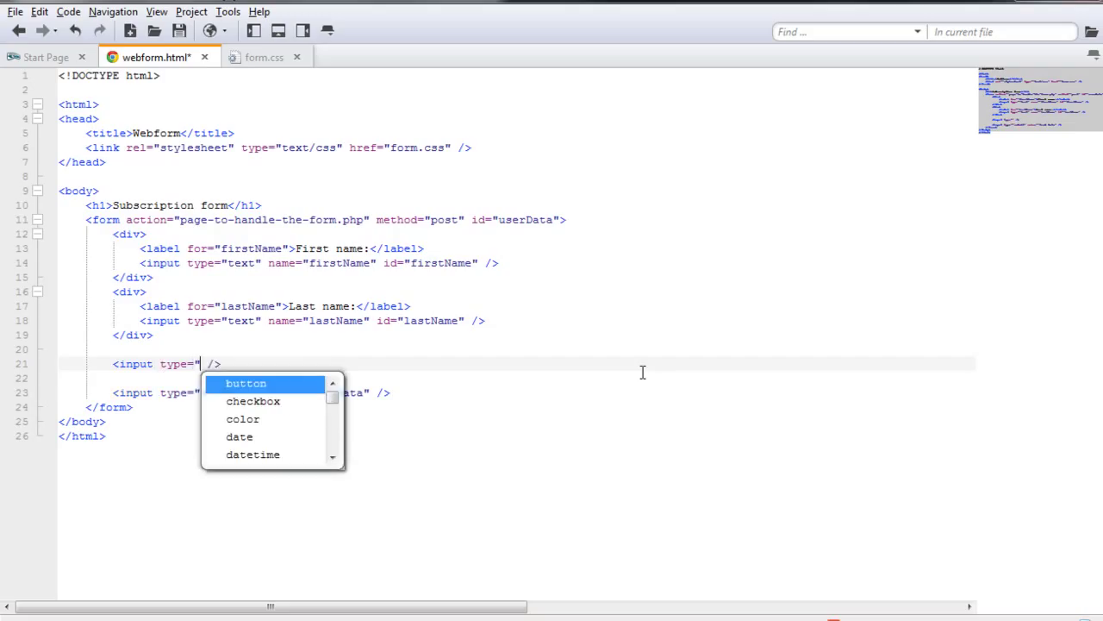
pyautogui.write('radio')
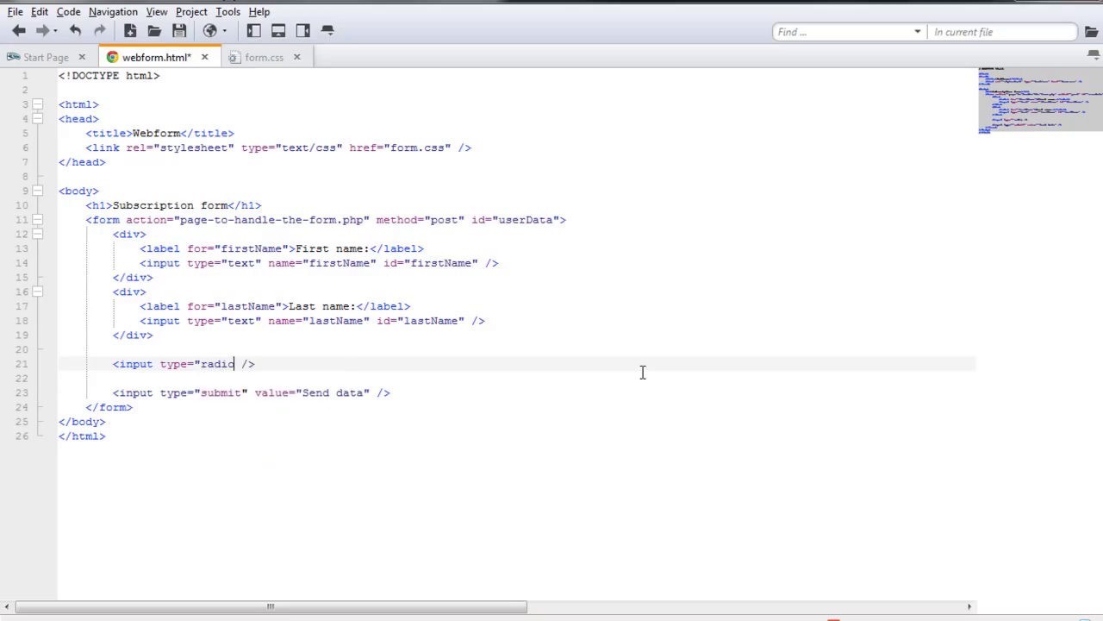
pyautogui.write('"')
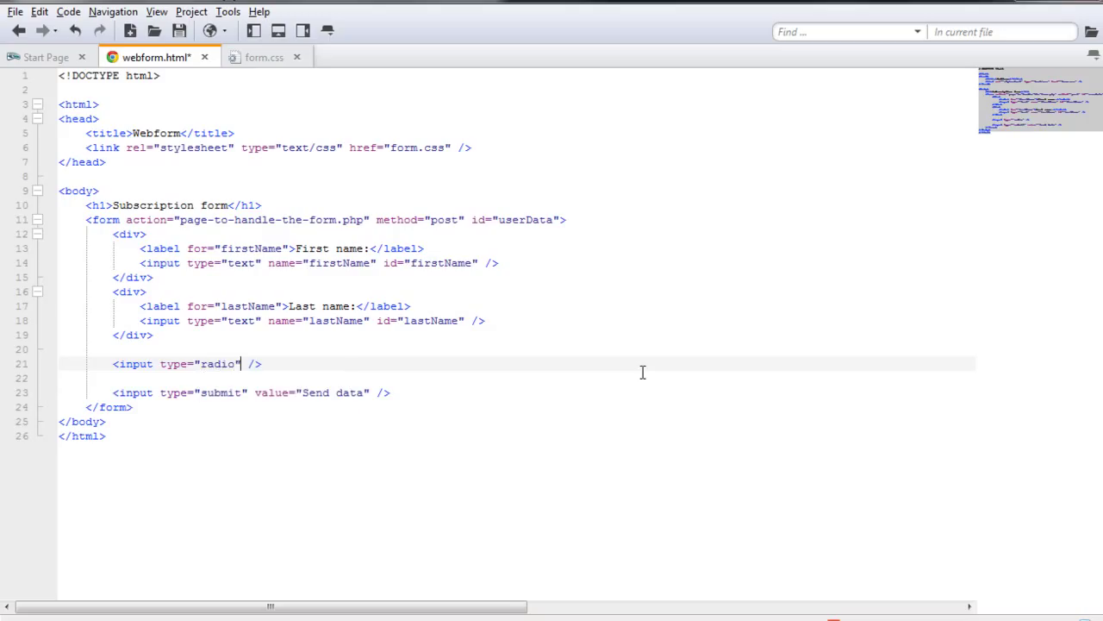
pyautogui.write('n')
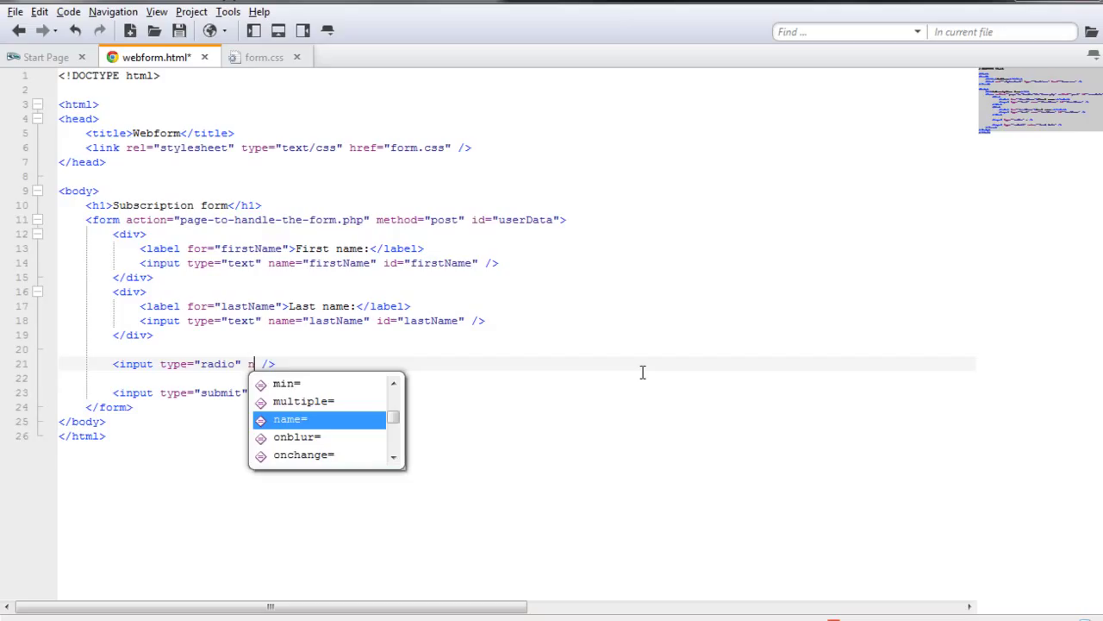
pyautogui.write('ame="')
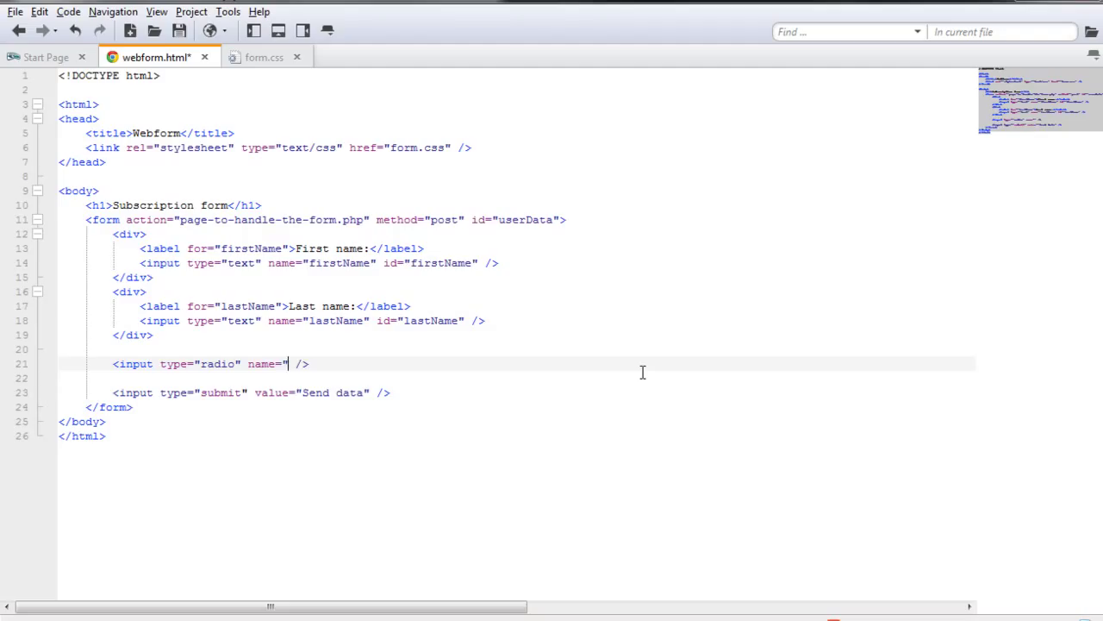
pyautogui.write('gender')
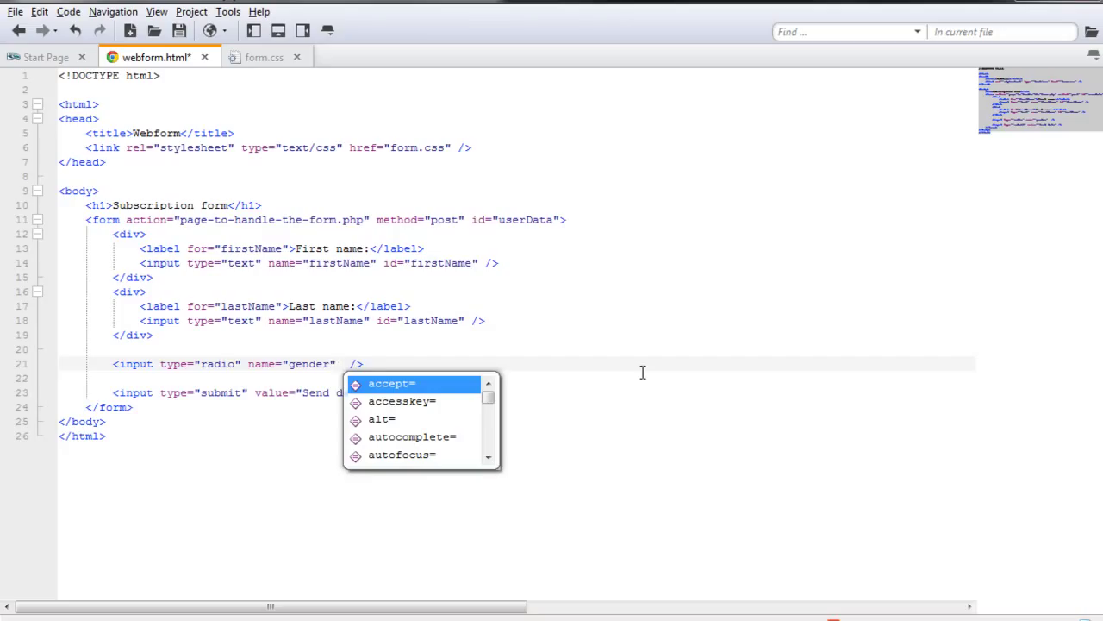
# Step: Add value="Female" and id="genderFemale", then check the new radio in the browser
pyautogui.write('value="')
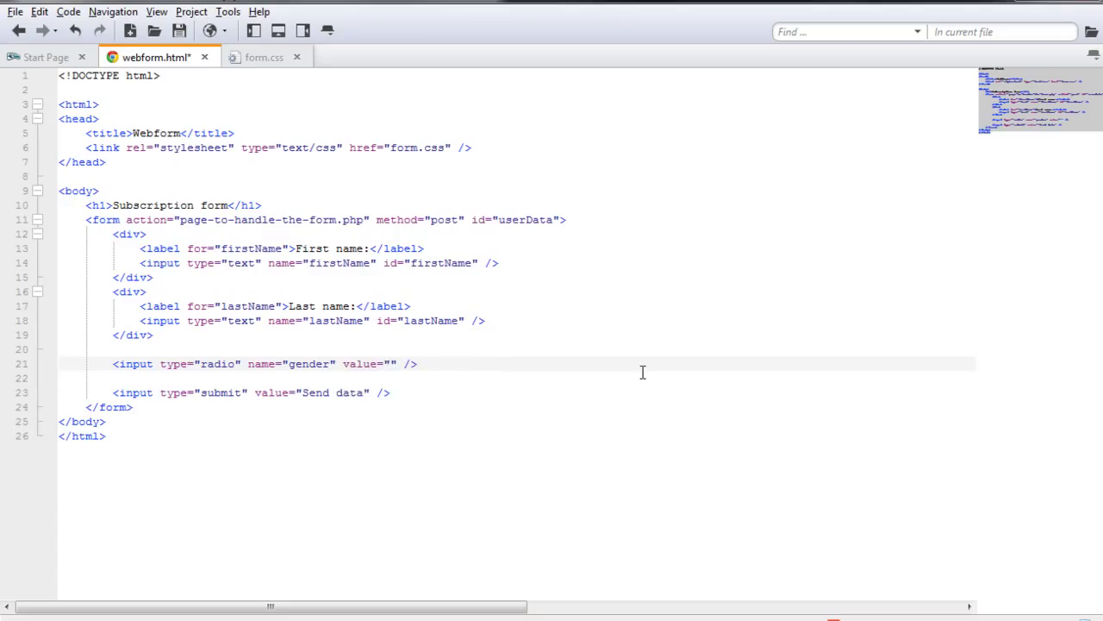
pyautogui.write('Female')
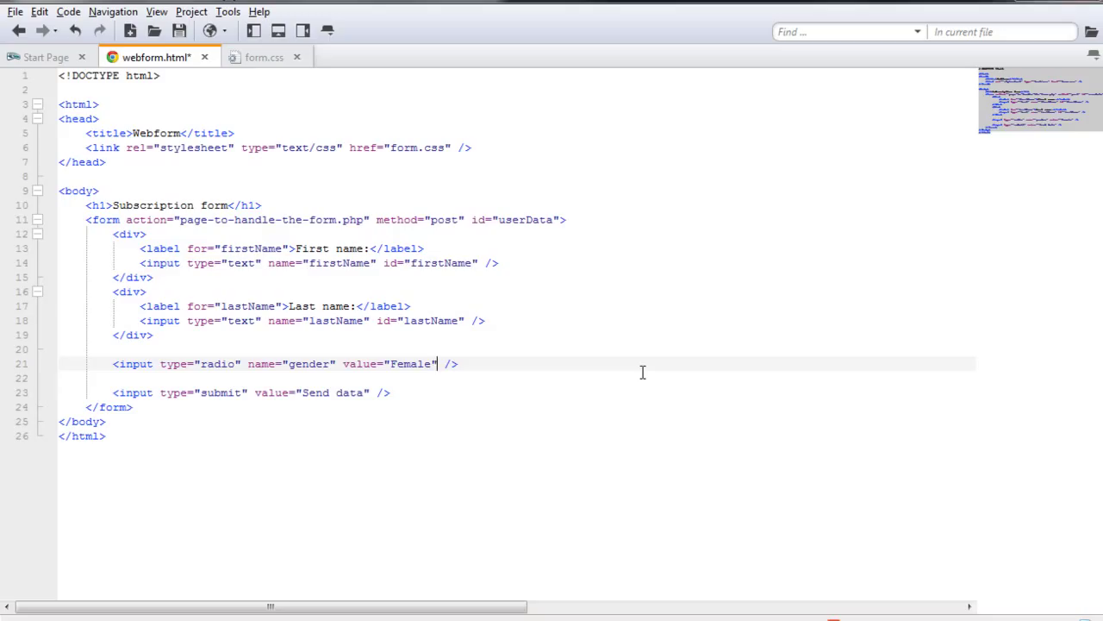
pyautogui.write('id="')
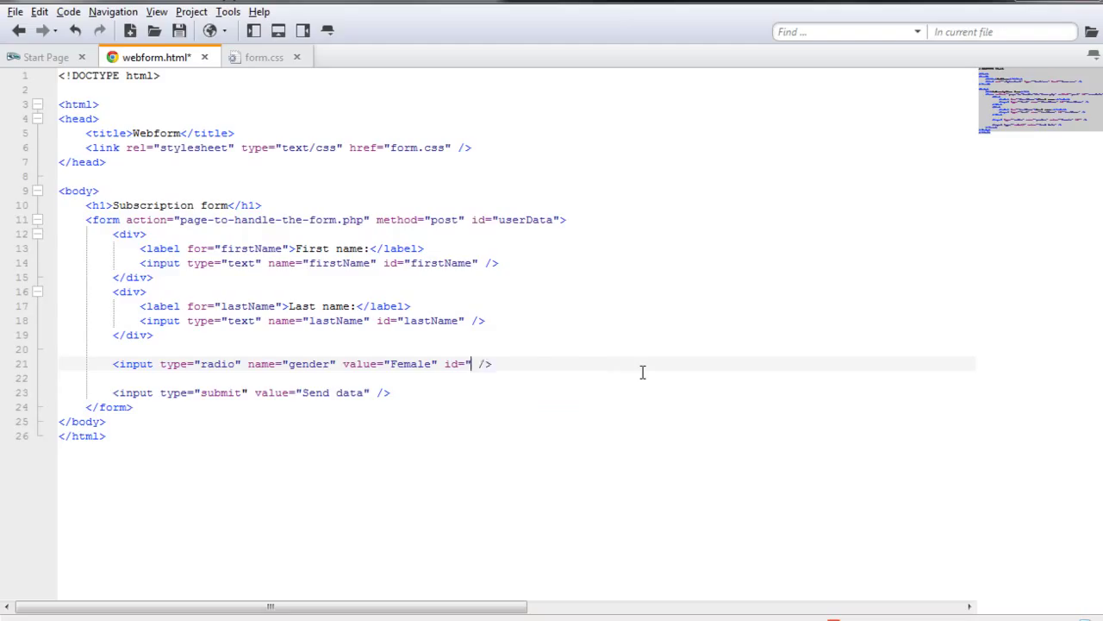
pyautogui.write('genderFemale')
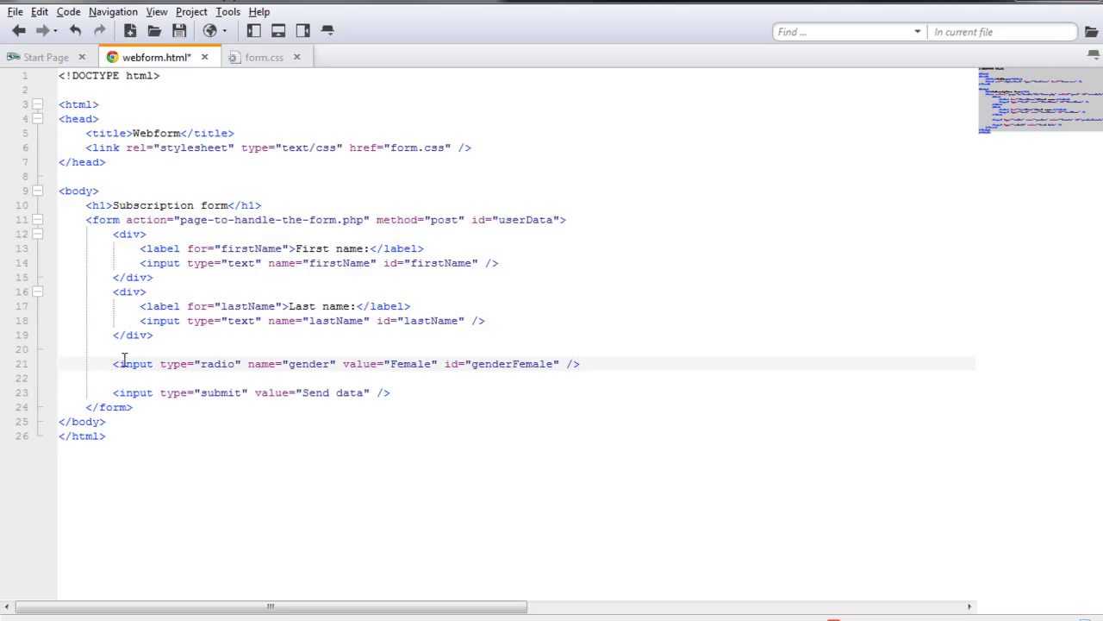
pyautogui.click(600, 362)
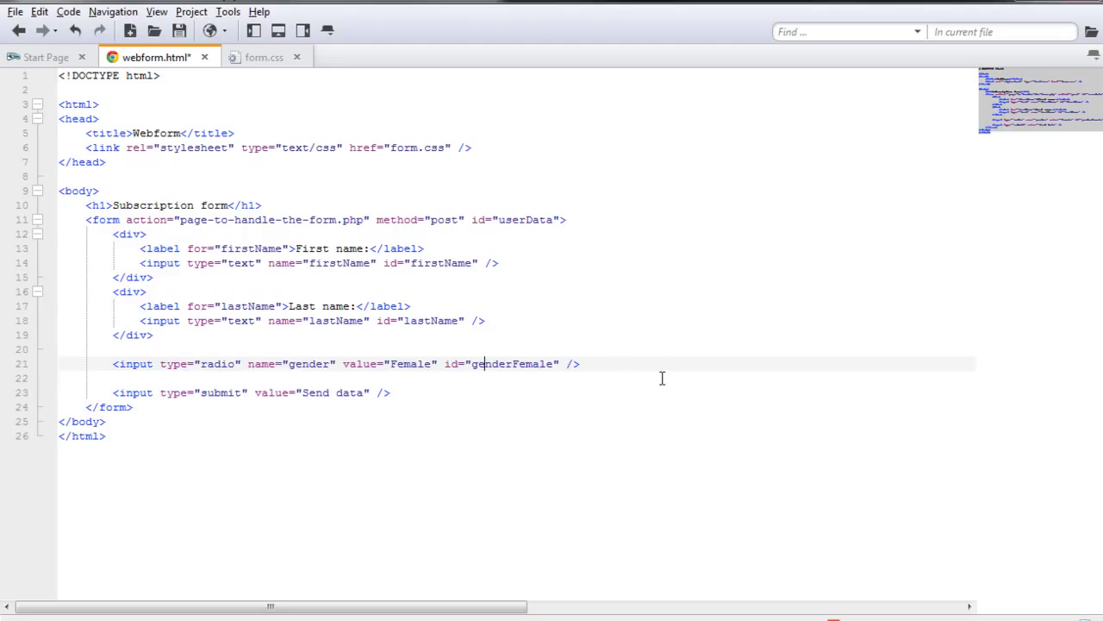
pyautogui.press('alt+tab')
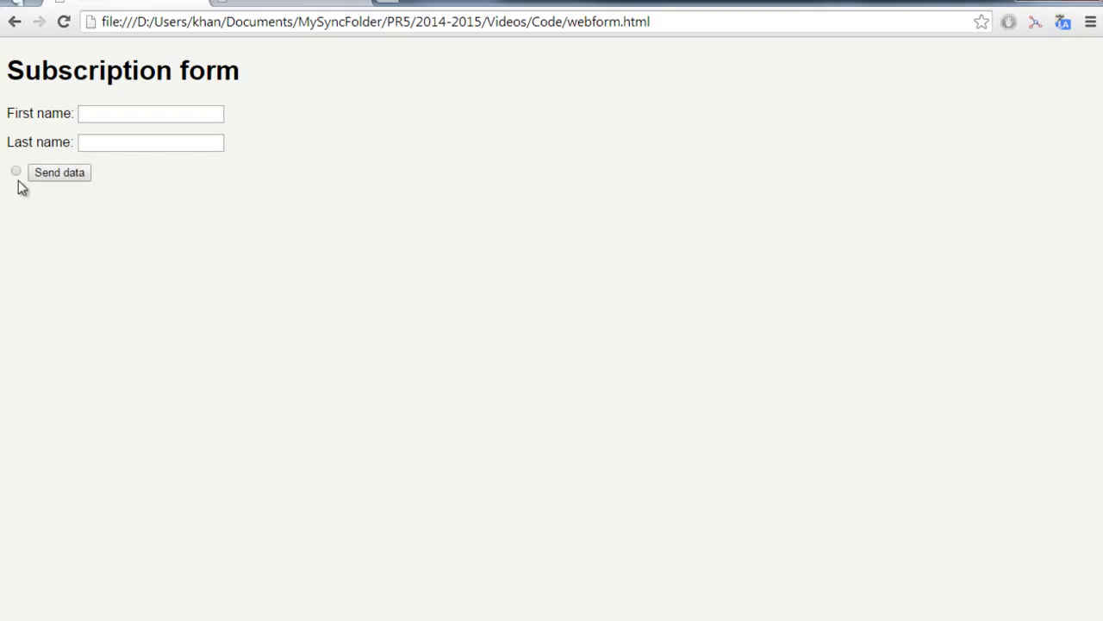
pyautogui.click(16, 171)
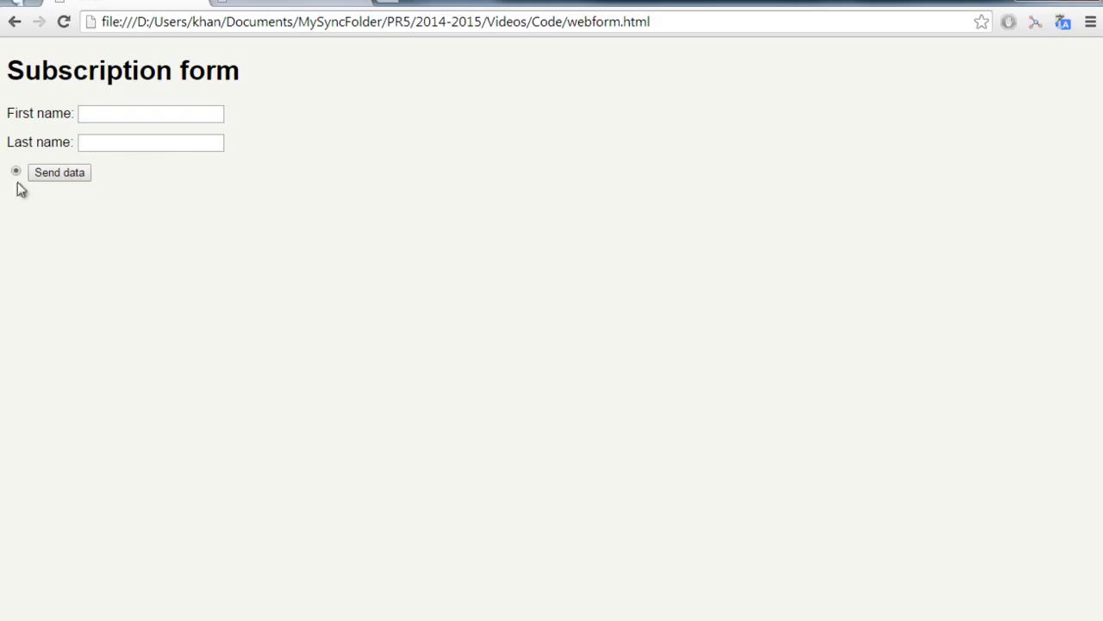
pyautogui.moveTo(154, 303)
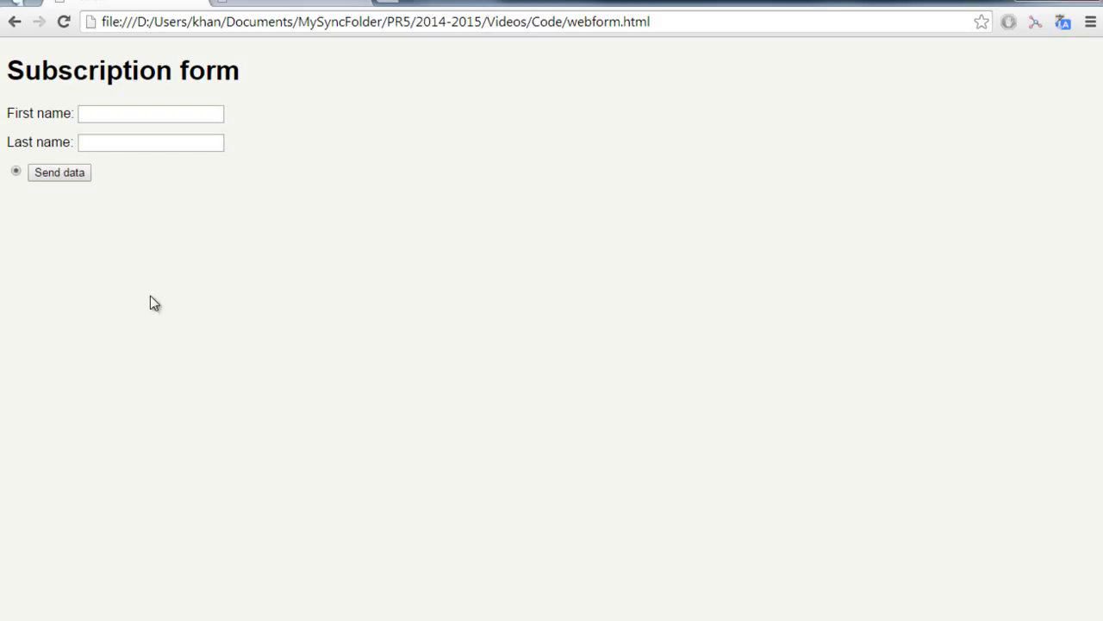
pyautogui.moveTo(192, 266)
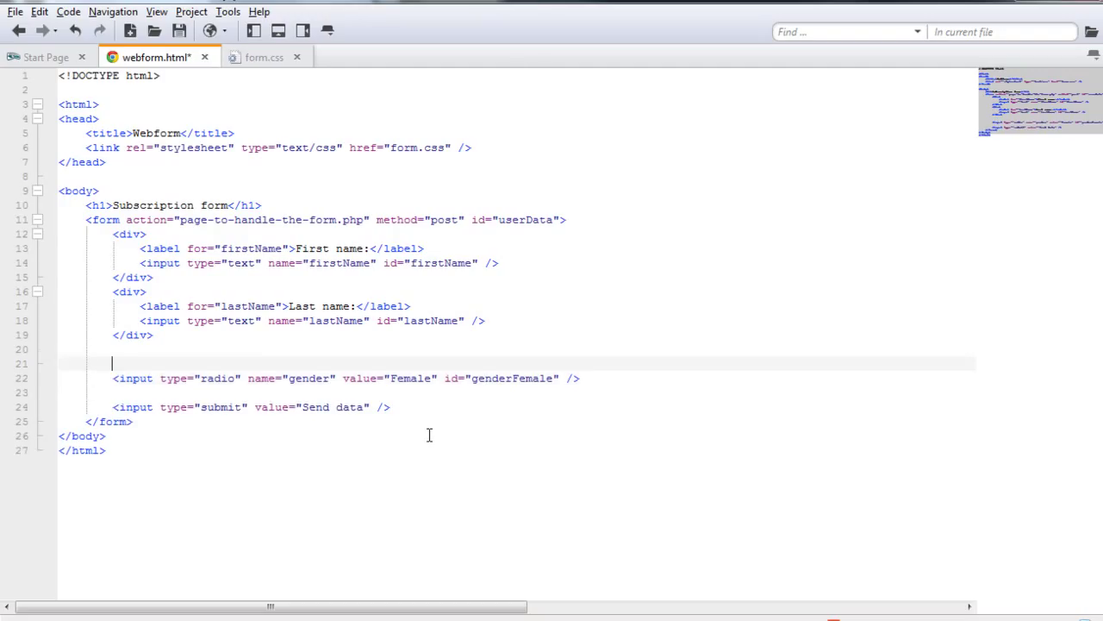
# Step: Add a label element above the radio with text Female:
pyautogui.write('<label')
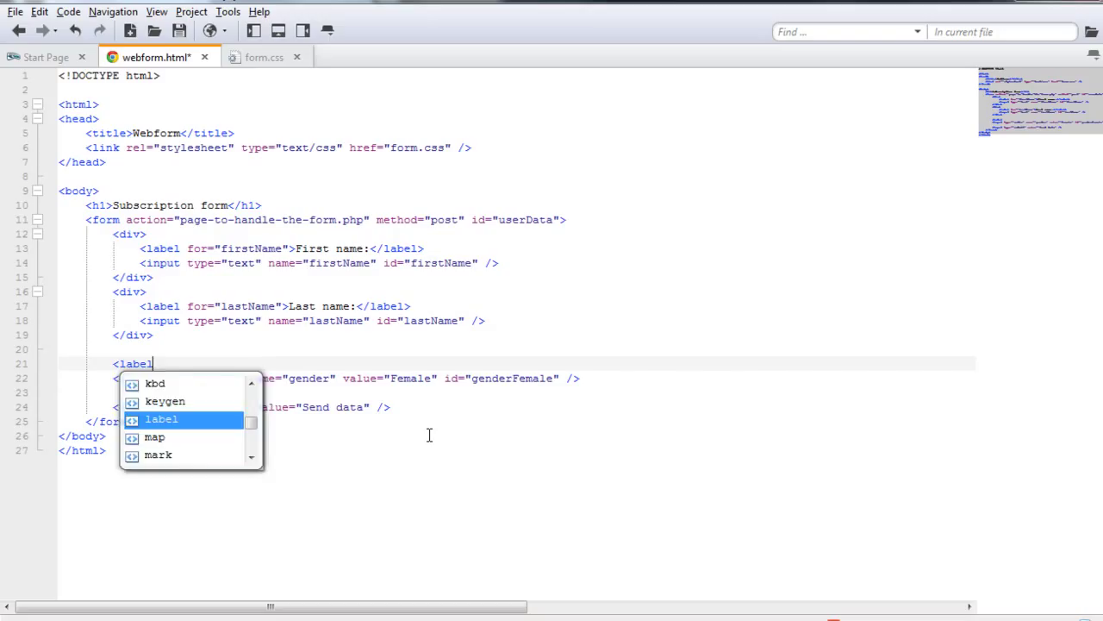
pyautogui.press('Enter')
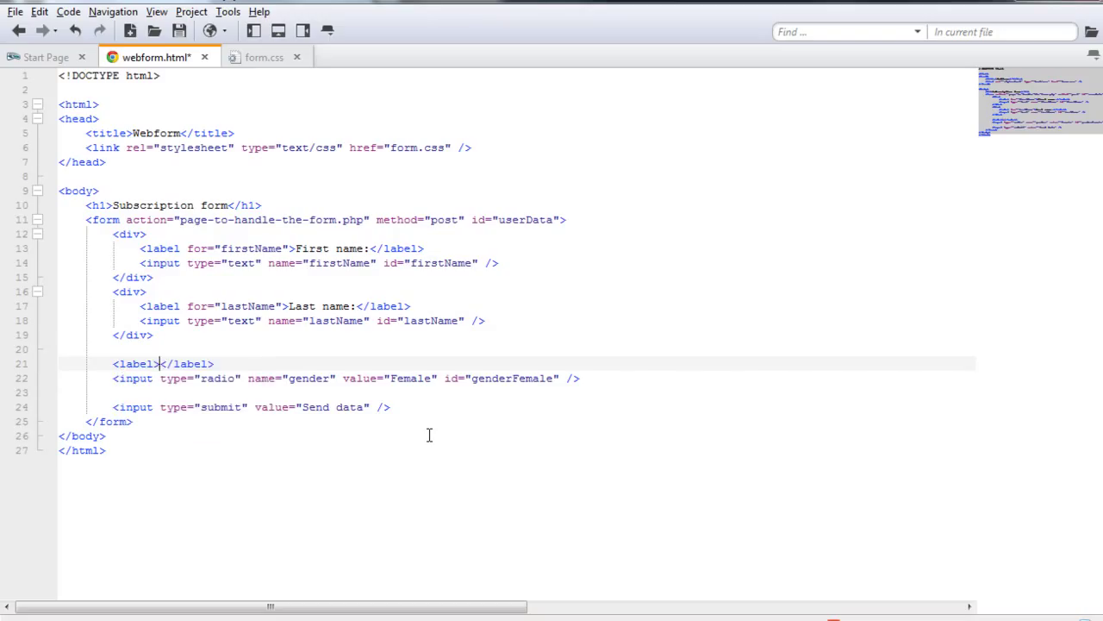
pyautogui.write('Feamel')
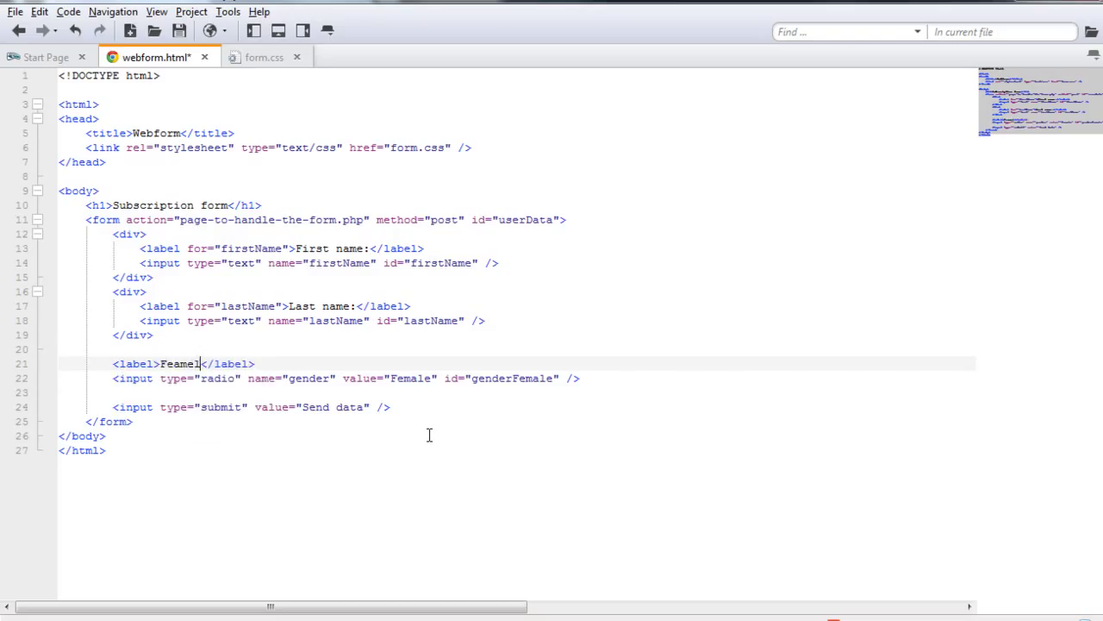
pyautogui.press('BackSpace')
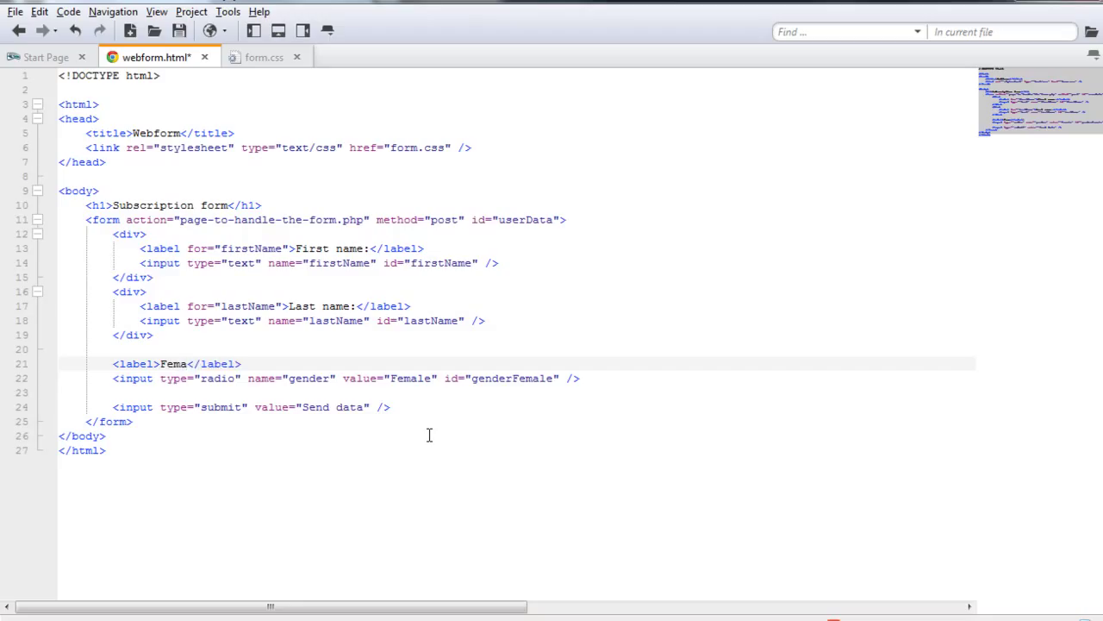
pyautogui.write('le')
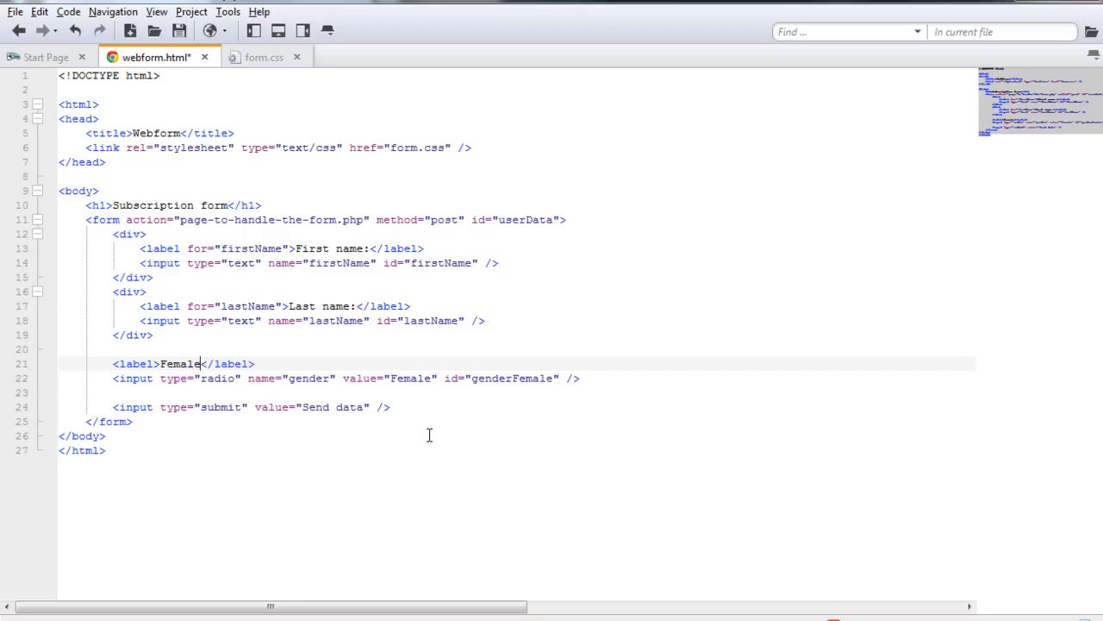
pyautogui.write(':')
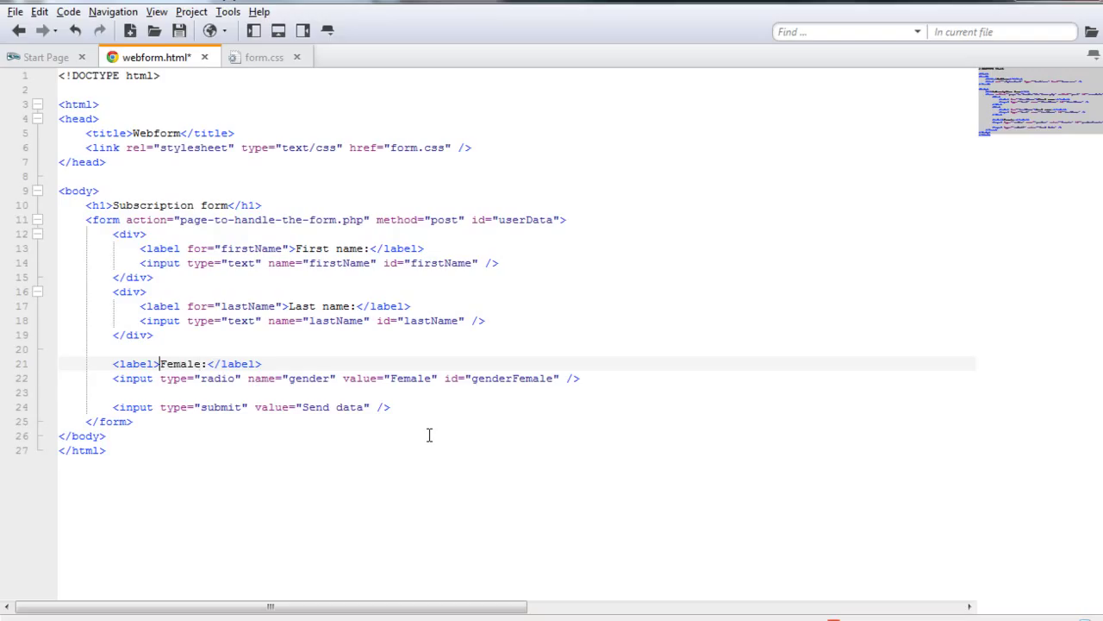
# Step: Set the label's for attribute to genderFemale and check the Female radio in the preview
pyautogui.write('for=""')
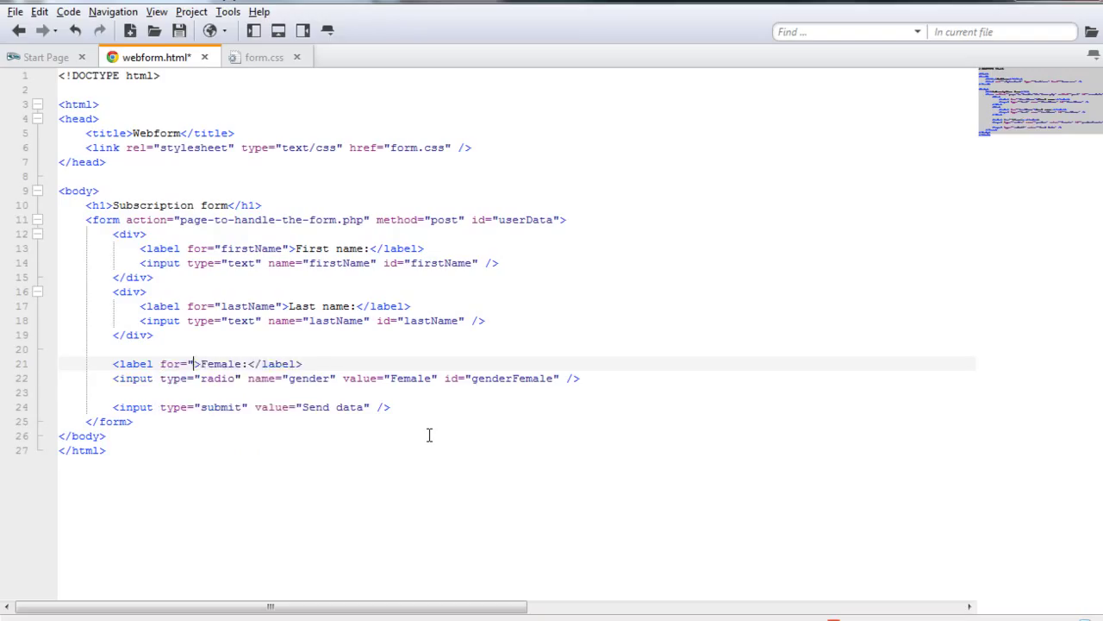
pyautogui.doubleClick(514, 377)
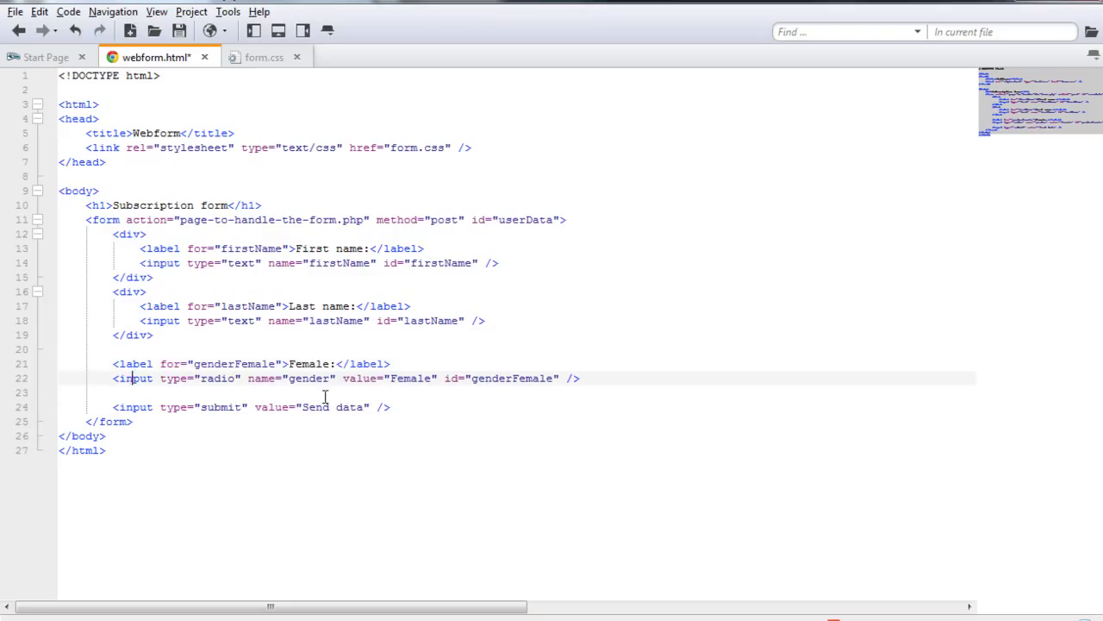
pyautogui.moveTo(434, 372)
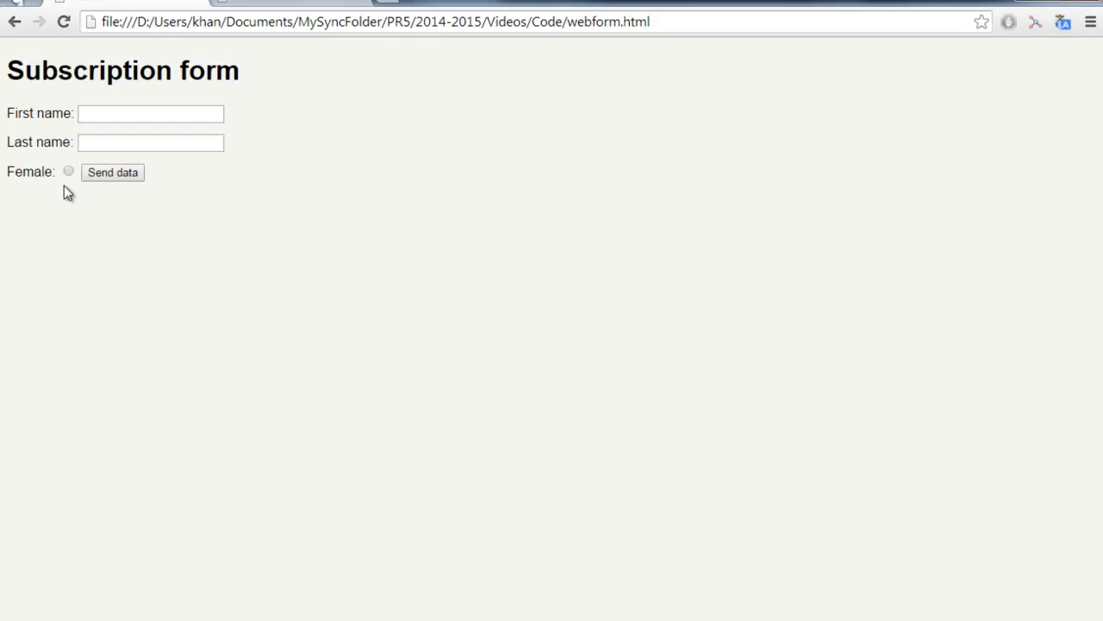
pyautogui.click(69, 171)
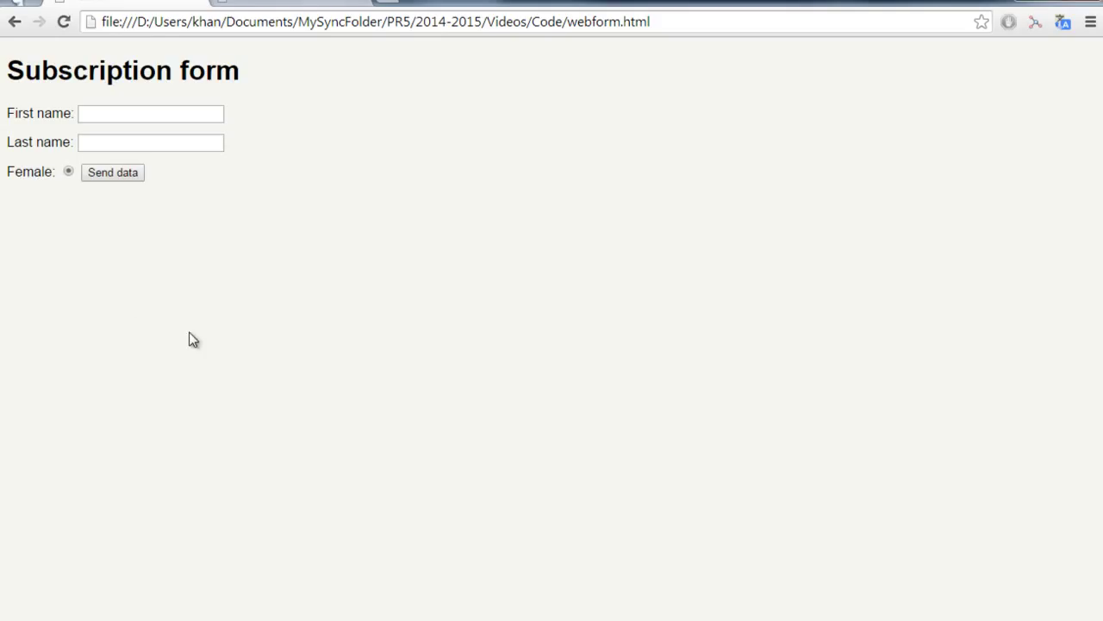
pyautogui.moveTo(354, 351)
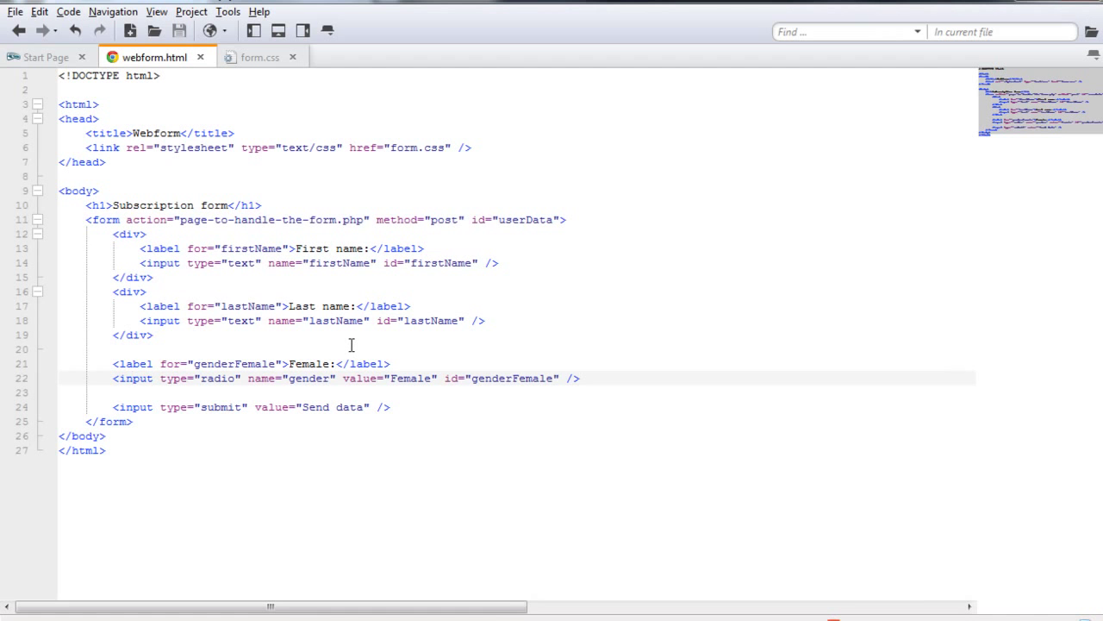
# Step: Add a genderMale label and radio with name gender, value Male, id genderMale
pyautogui.click(131, 378)
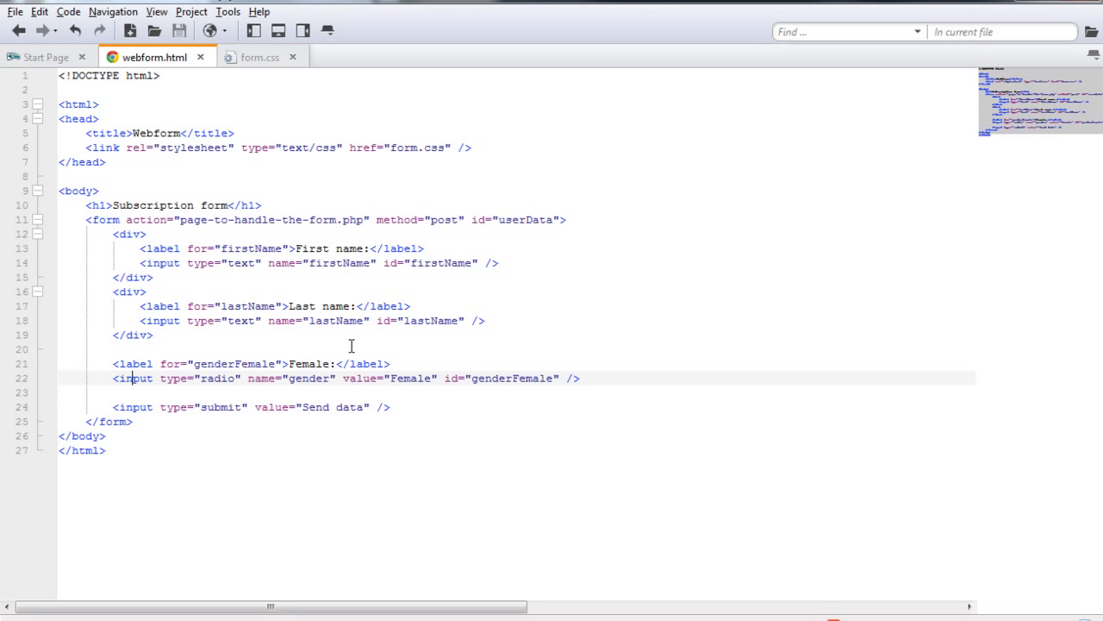
pyautogui.click(586, 377)
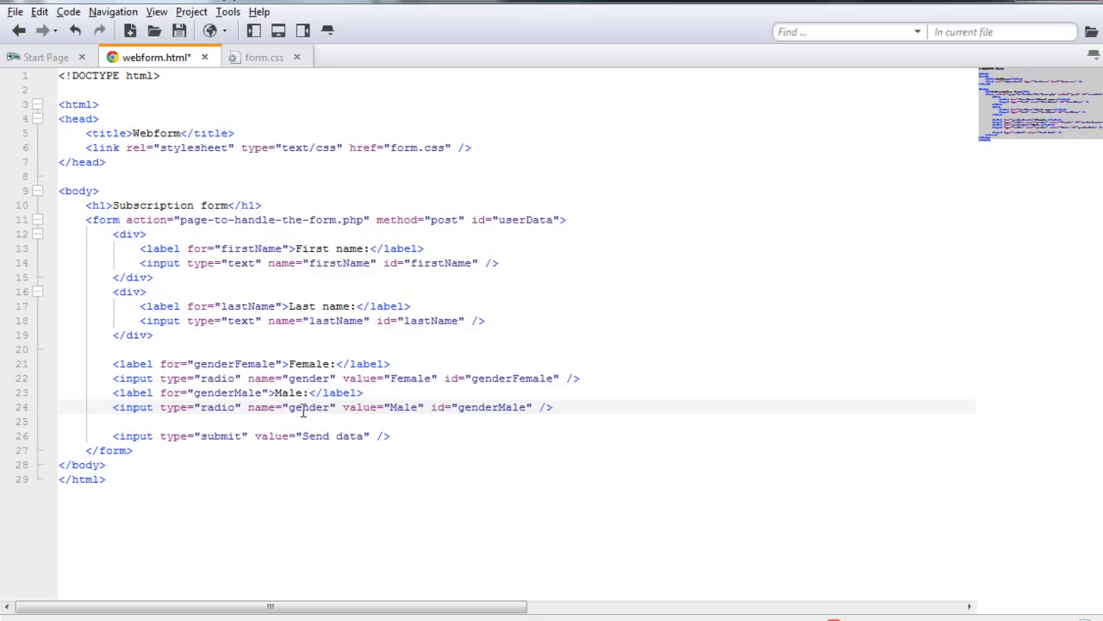
pyautogui.doubleClick(307, 407)
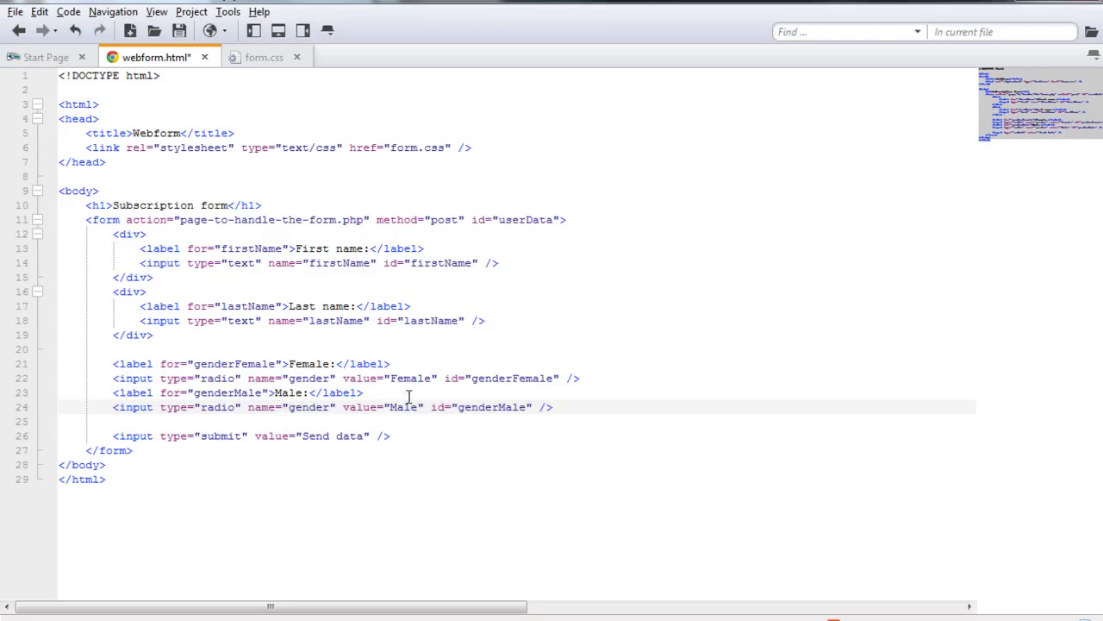
pyautogui.doubleClick(491, 406)
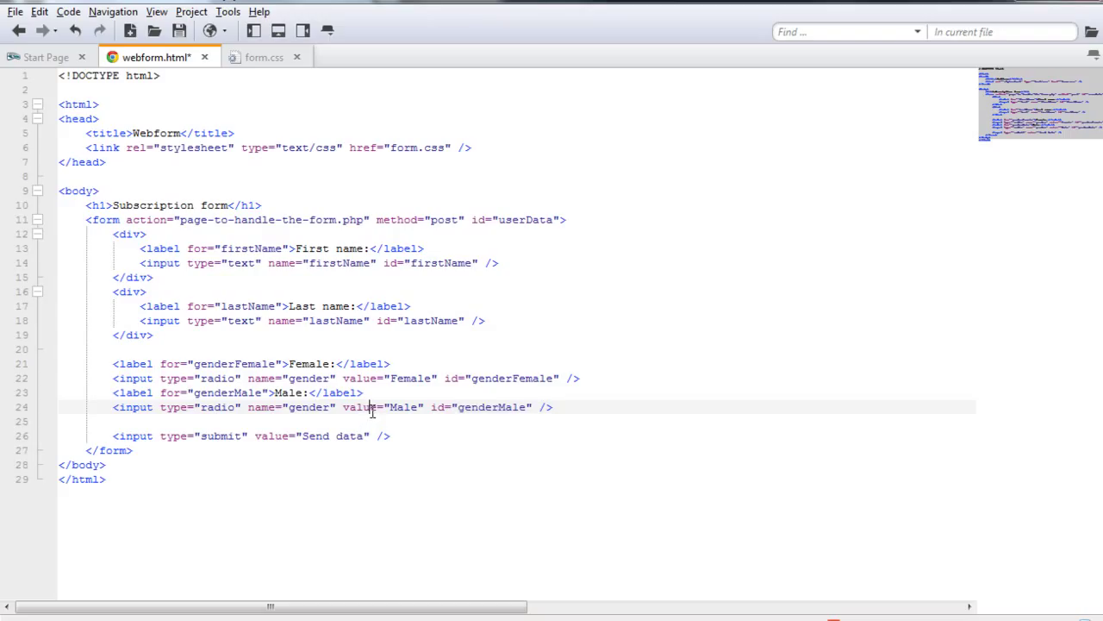
pyautogui.doubleClick(307, 406)
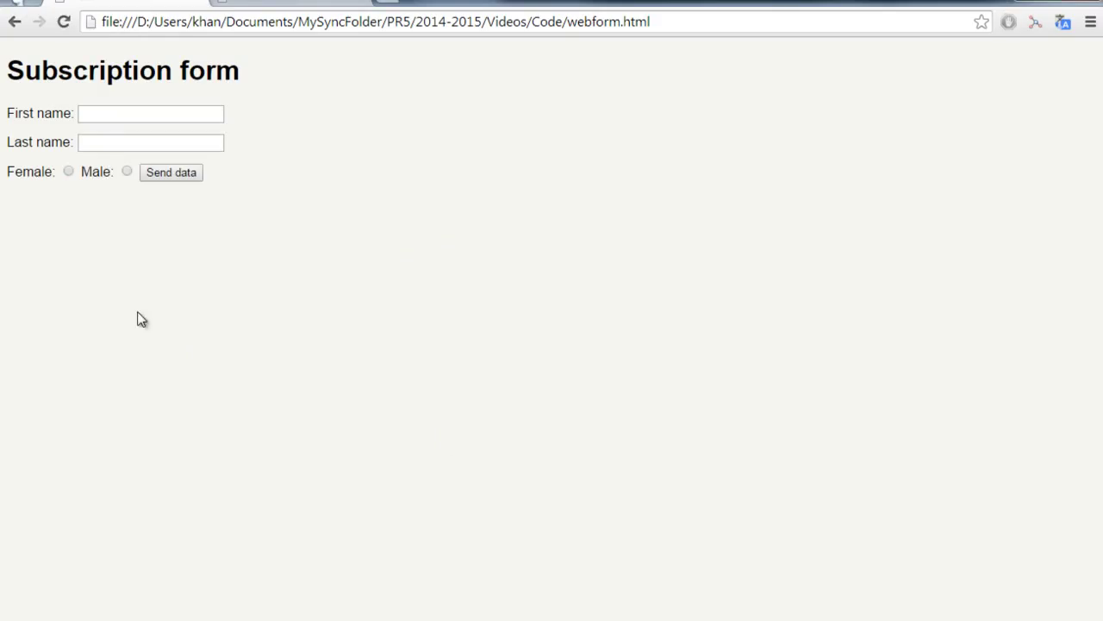
# Step: In the browser, pick Male then Female to confirm only one stays selected
pyautogui.click(128, 171)
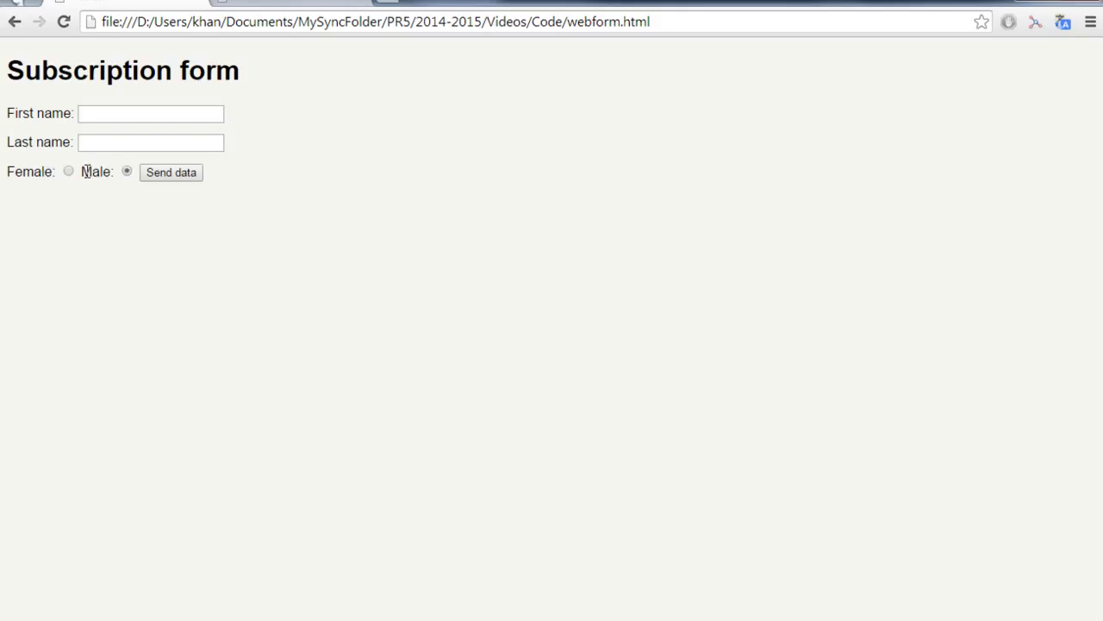
pyautogui.click(69, 171)
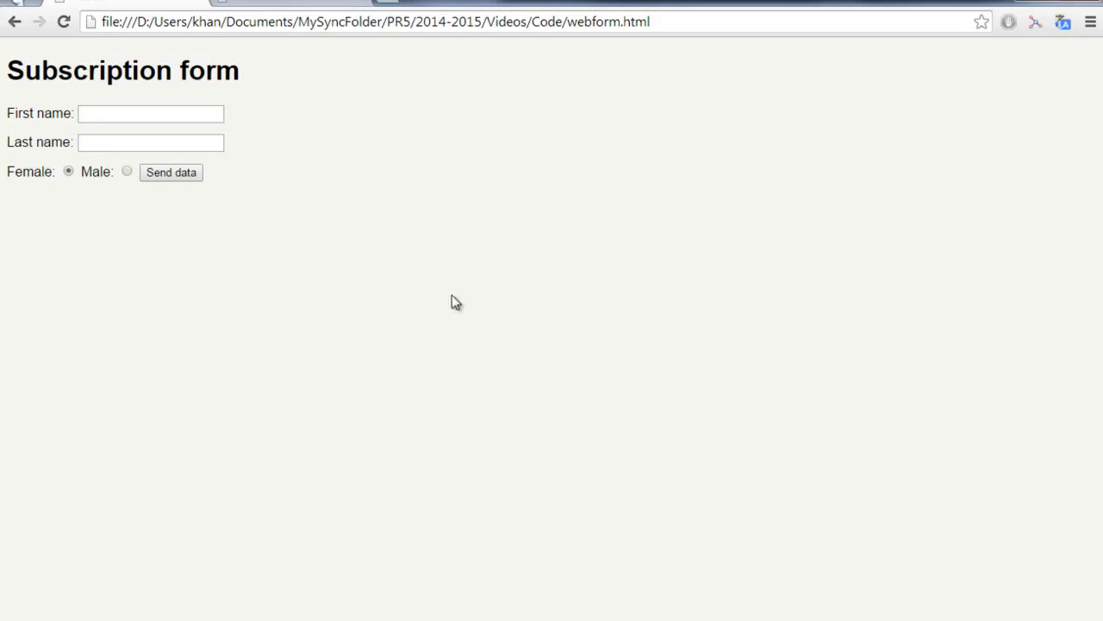
pyautogui.moveTo(489, 286)
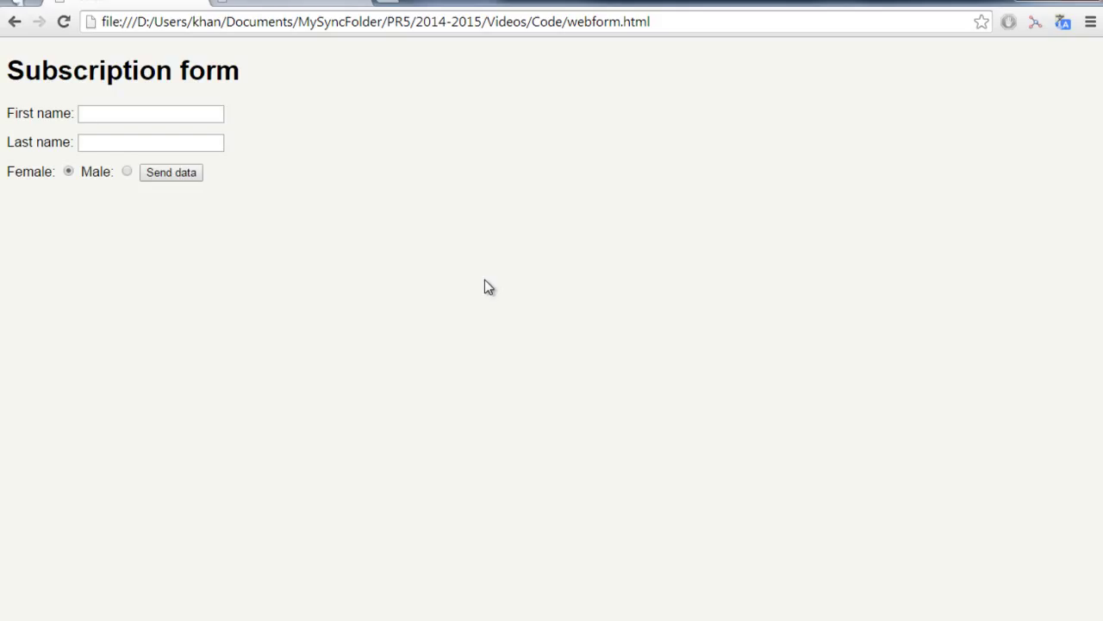
pyautogui.moveTo(417, 307)
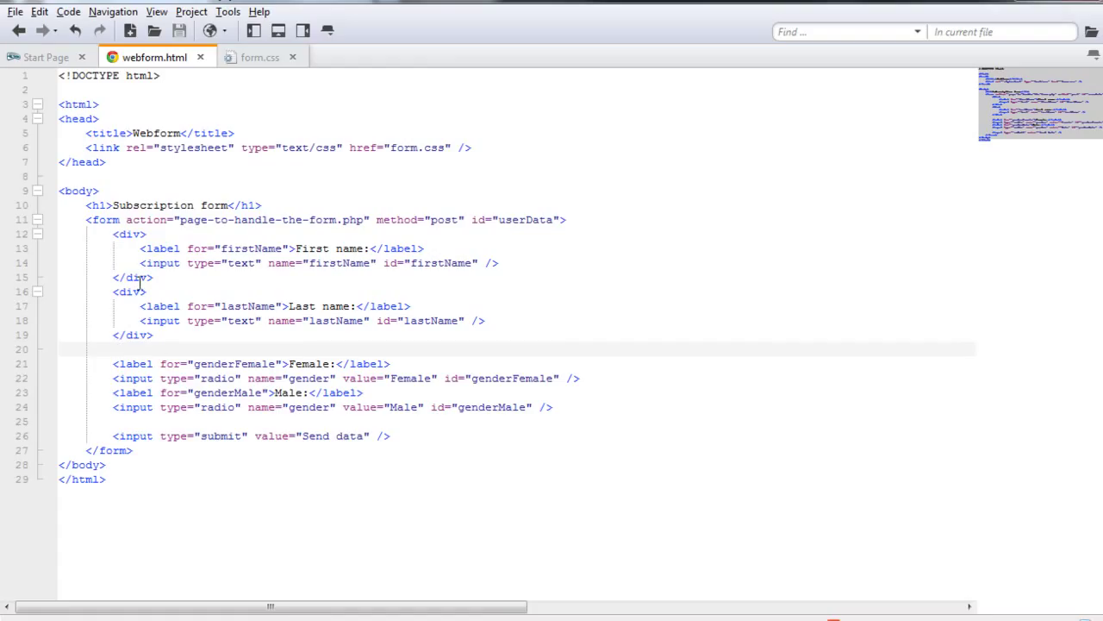
# Step: Wrap the two gender labels and radios in a <fieldset> element
pyautogui.write('<fieldset')
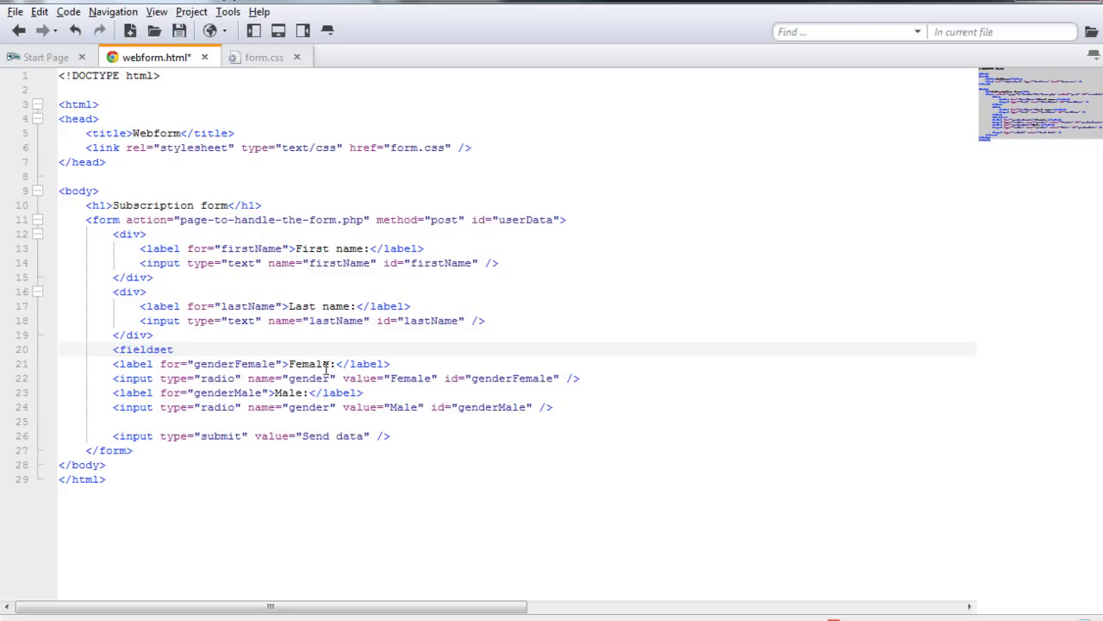
pyautogui.write('</fieldset>')
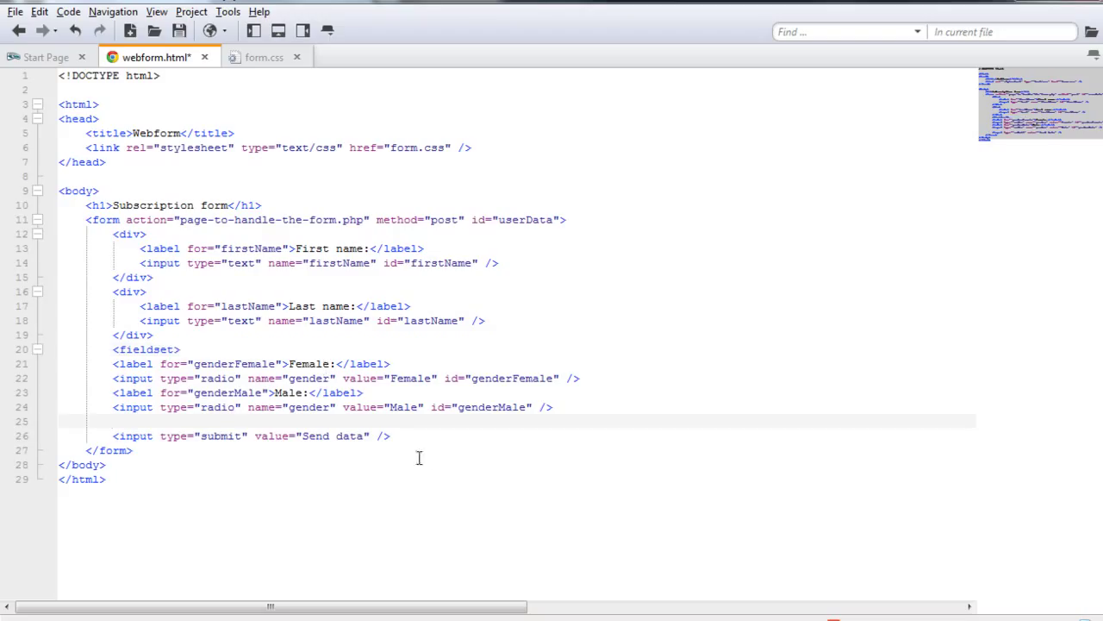
pyautogui.write('</fieldset>')
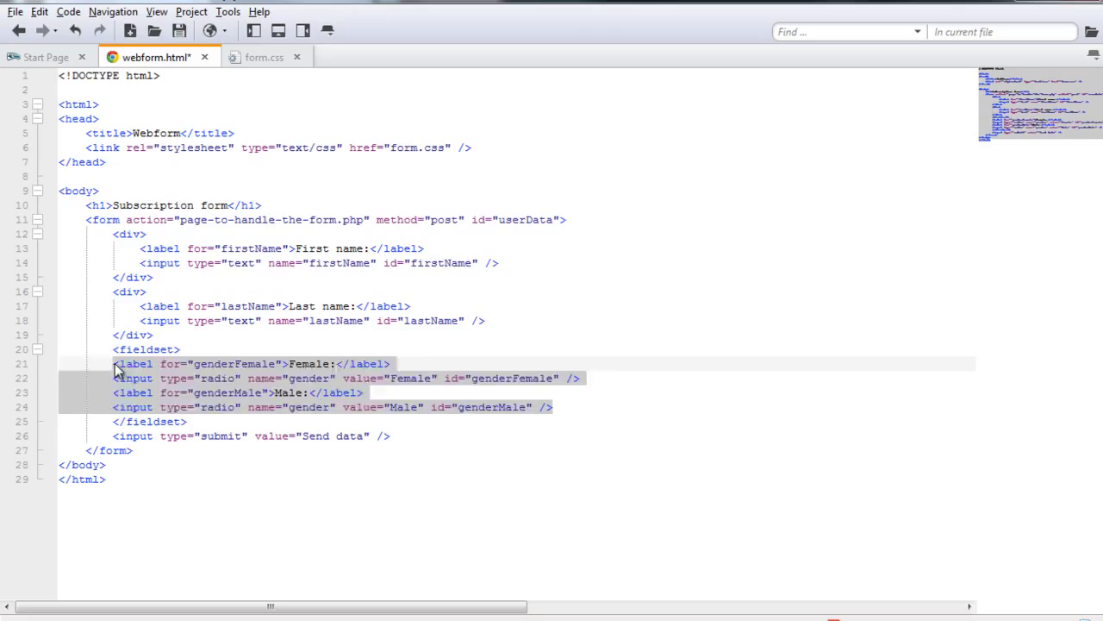
pyautogui.click(152, 378)
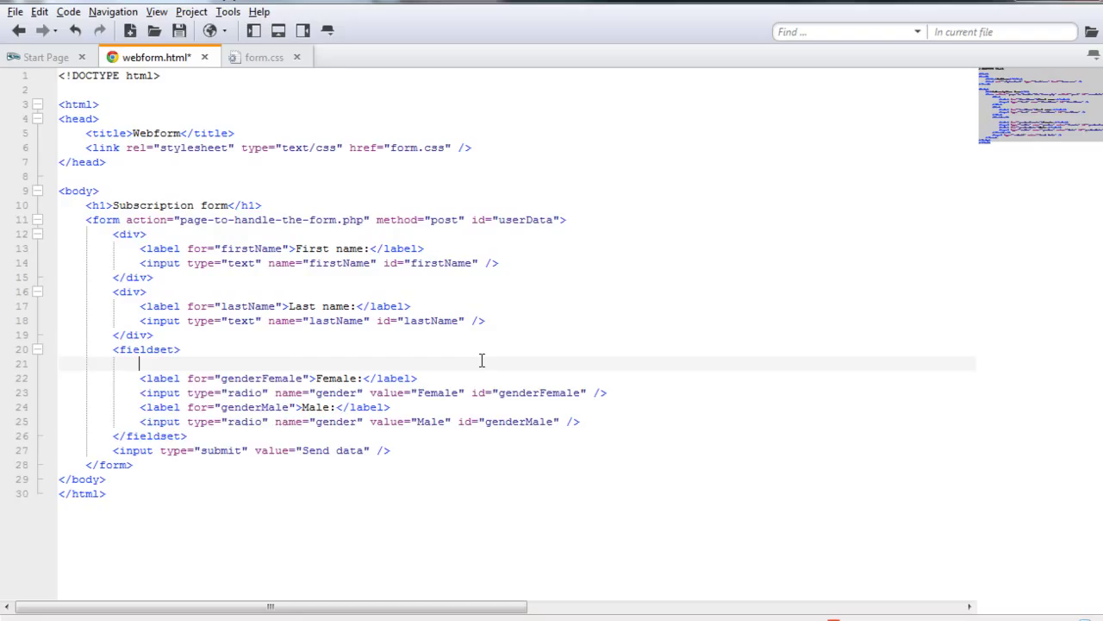
pyautogui.write('<ge')
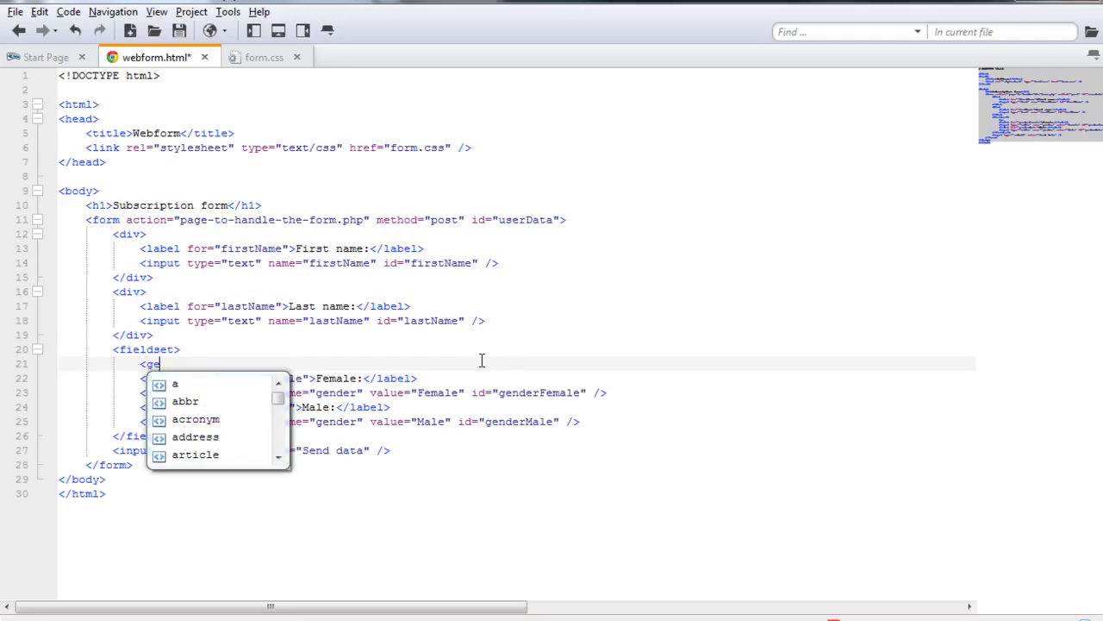
pyautogui.write('nder')
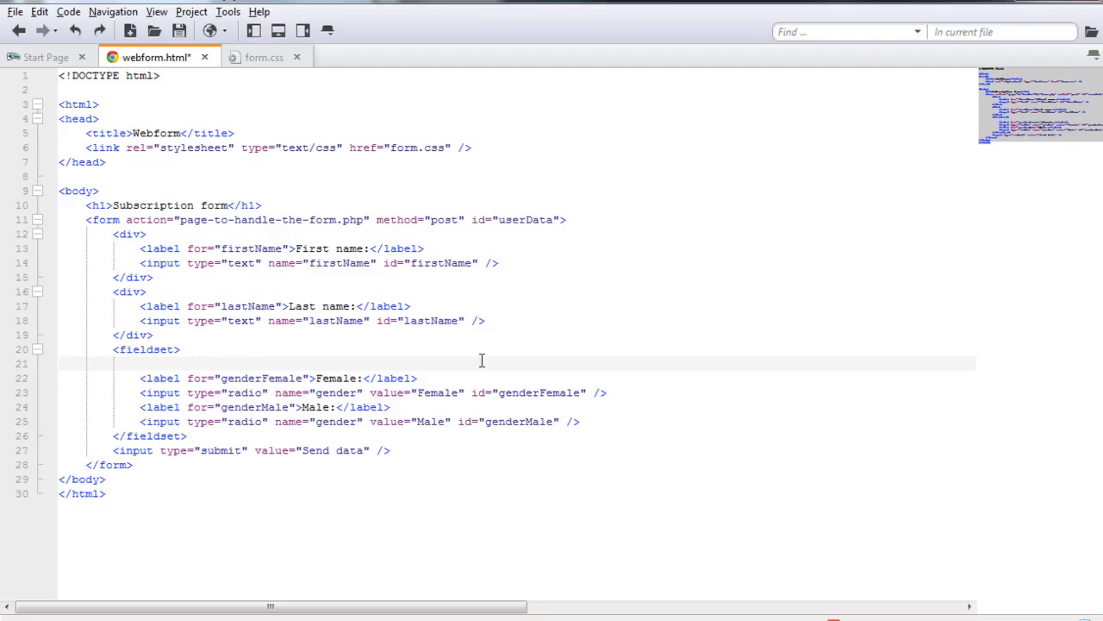
# Step: Add <legend>Gender:</legend> as the first line inside the fieldset
pyautogui.click(140, 362)
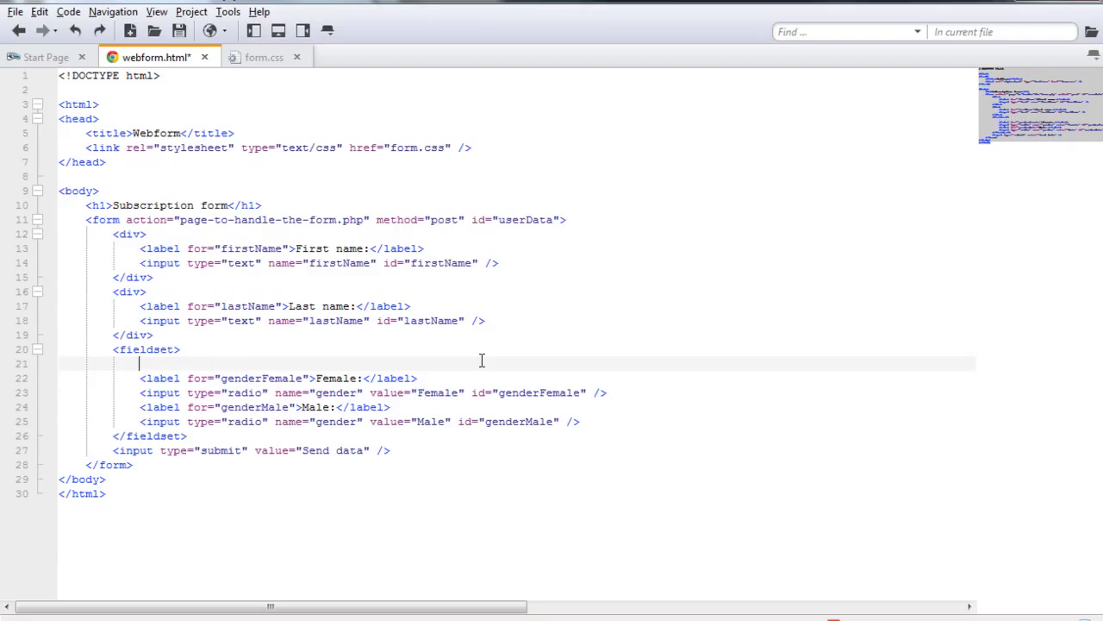
pyautogui.write('<')
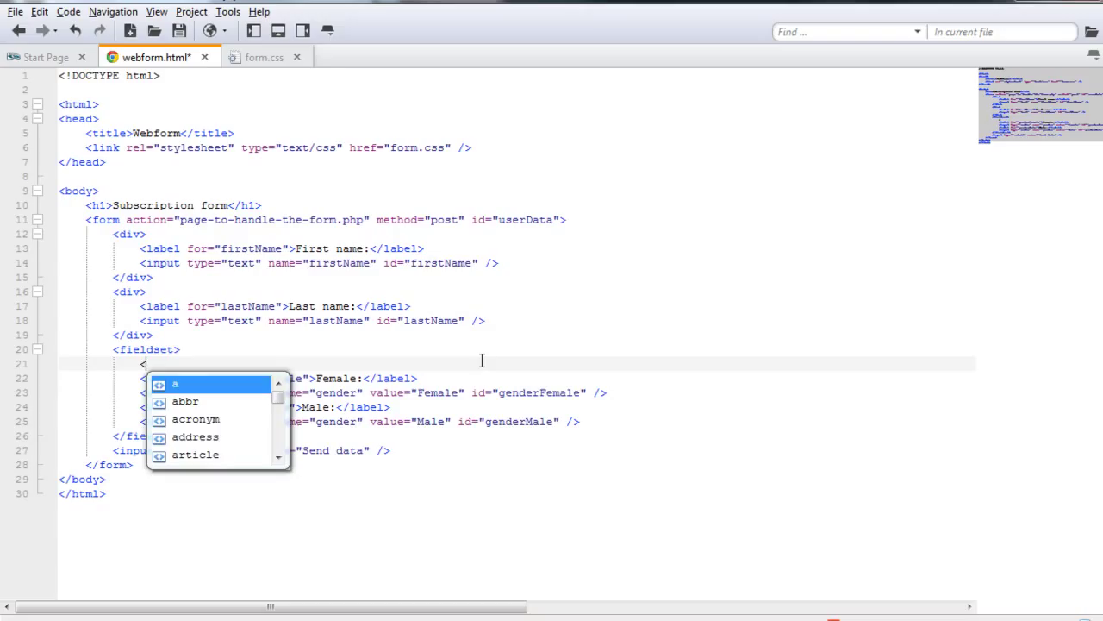
pyautogui.write('legend></legend>')
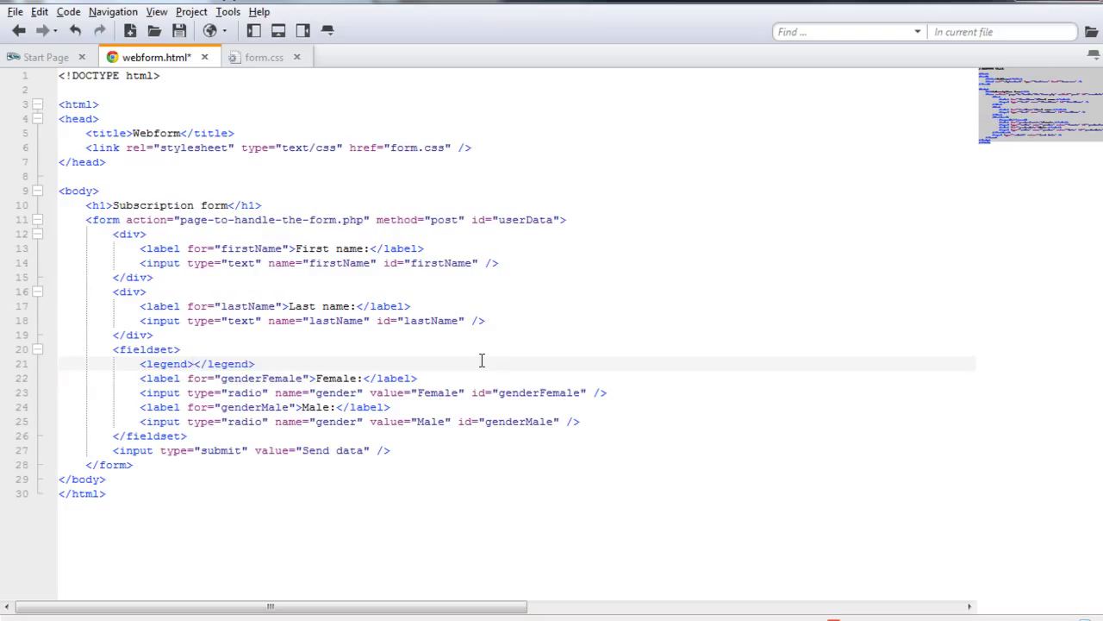
pyautogui.write('Gende')
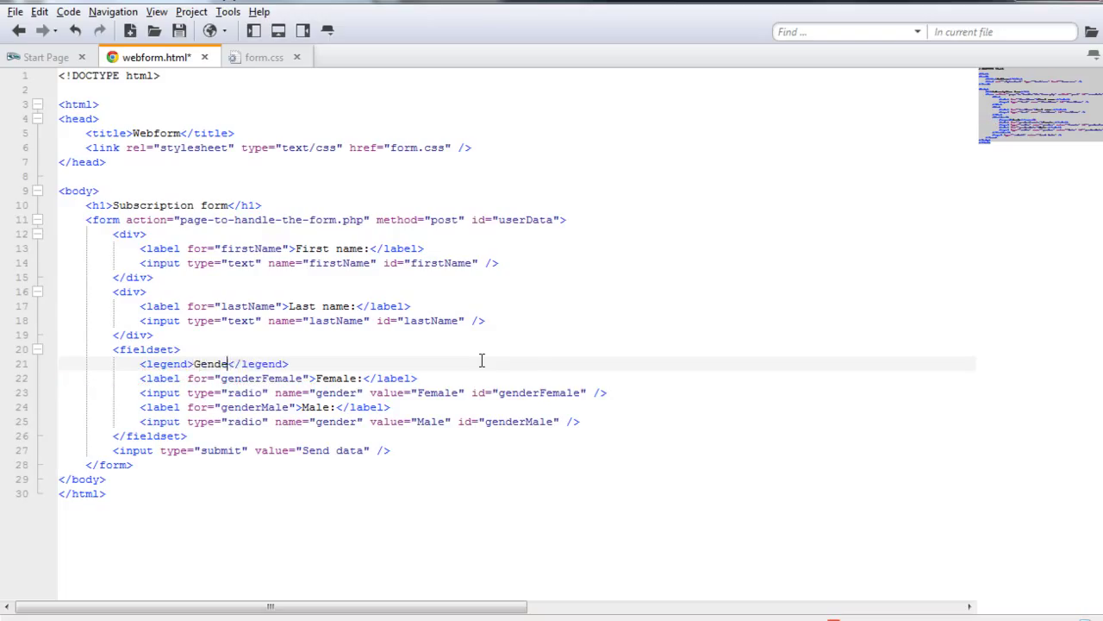
pyautogui.write('r')
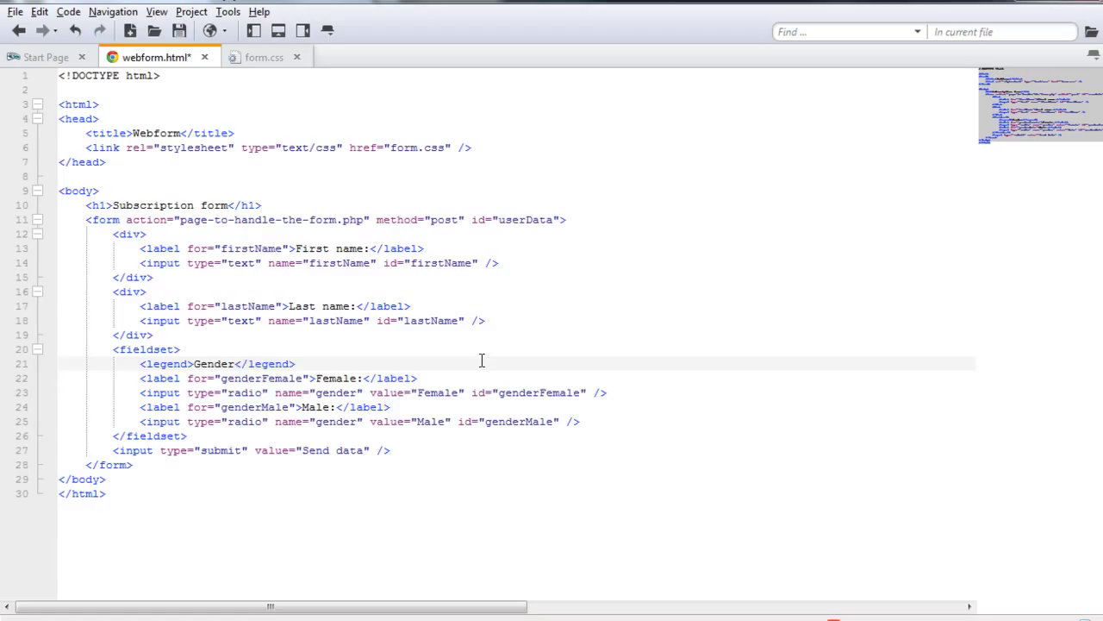
pyautogui.write(':')
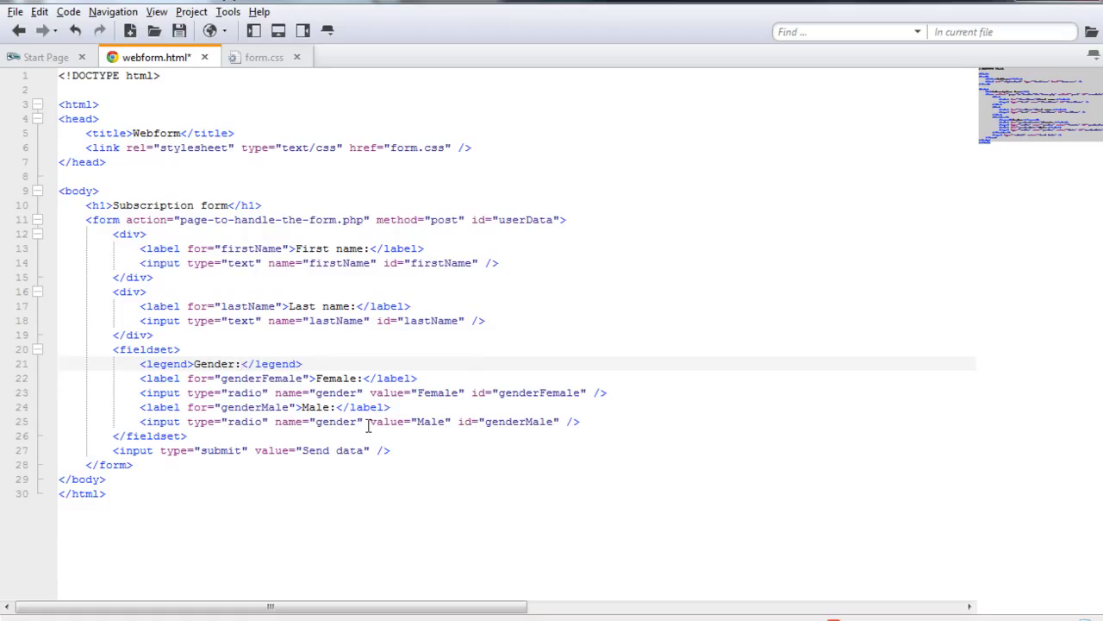
pyautogui.click(241, 362)
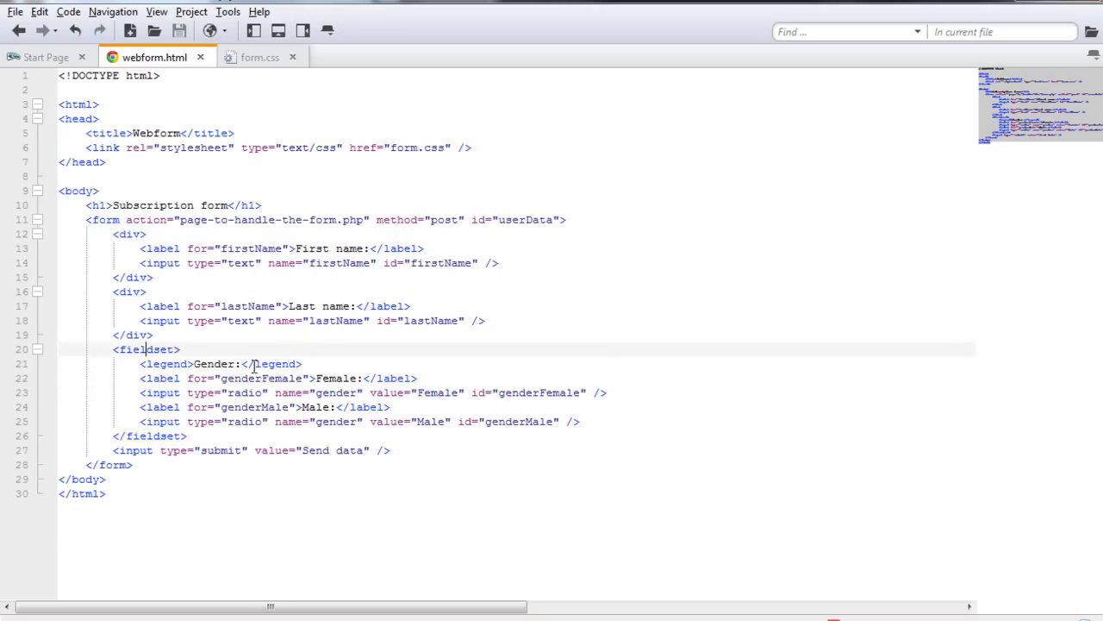
pyautogui.moveTo(486, 388)
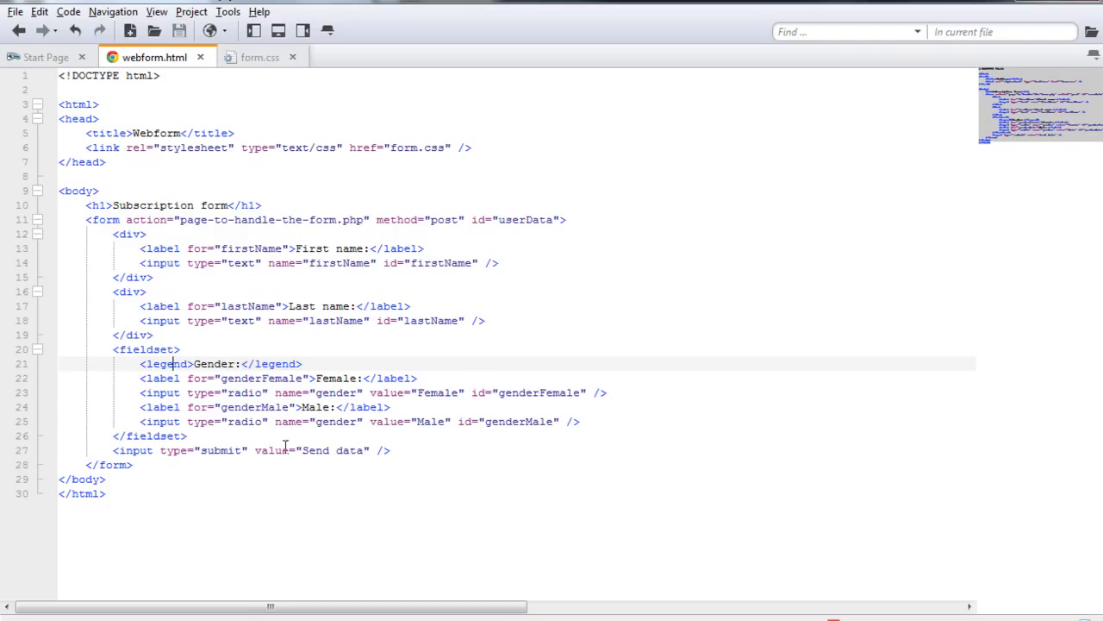
# Step: Switch to Chrome, show the Gender group, and select the Male option
pyautogui.press('alt+tab')
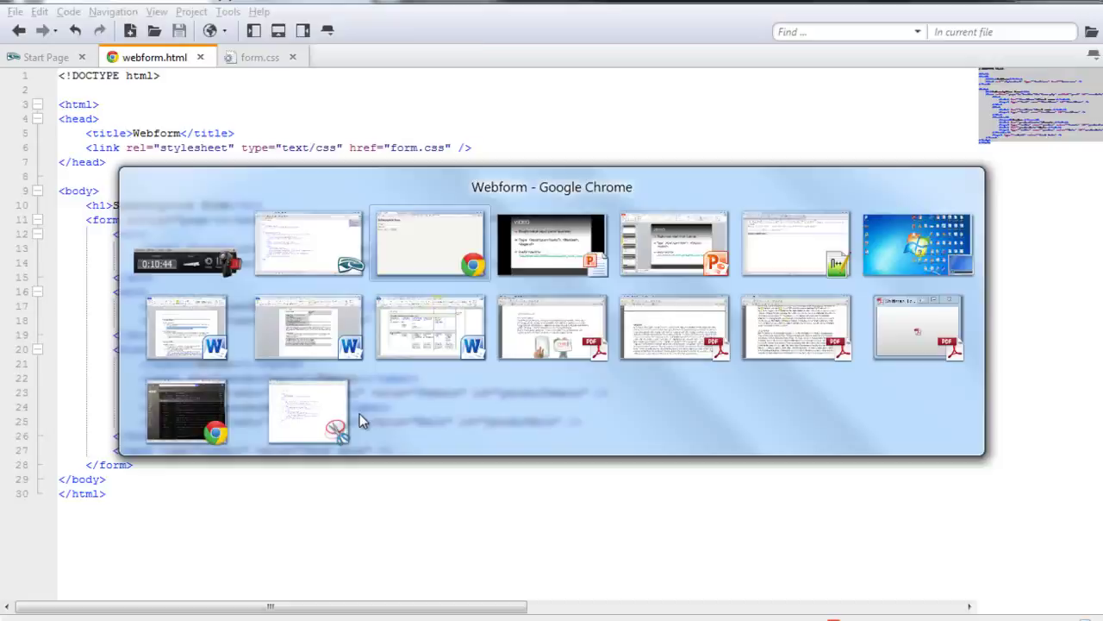
pyautogui.click(430, 243)
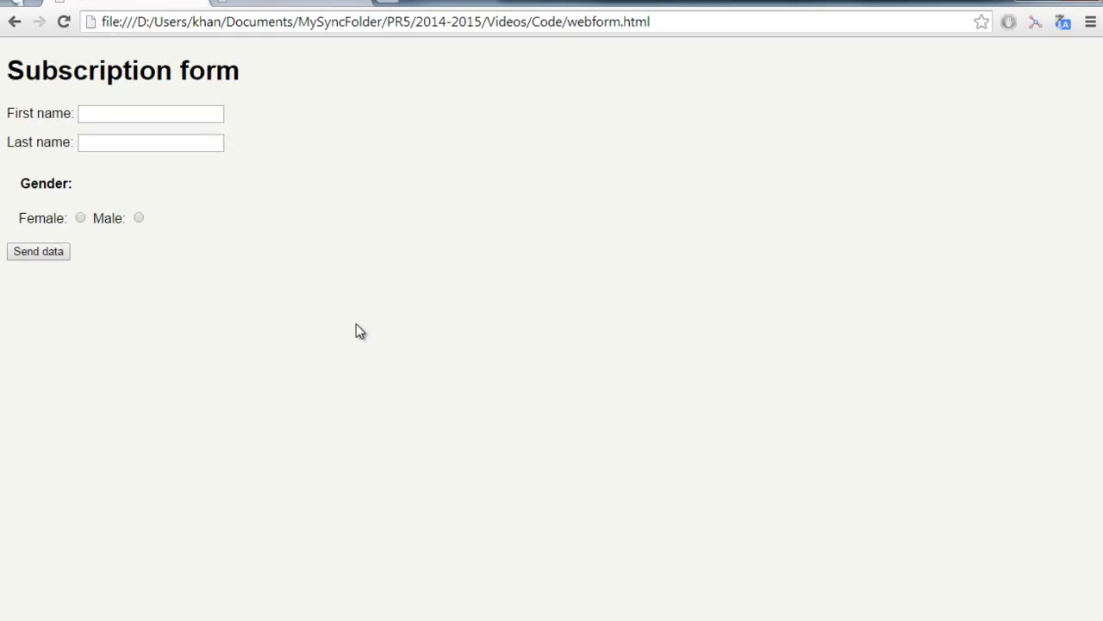
pyautogui.moveTo(166, 176)
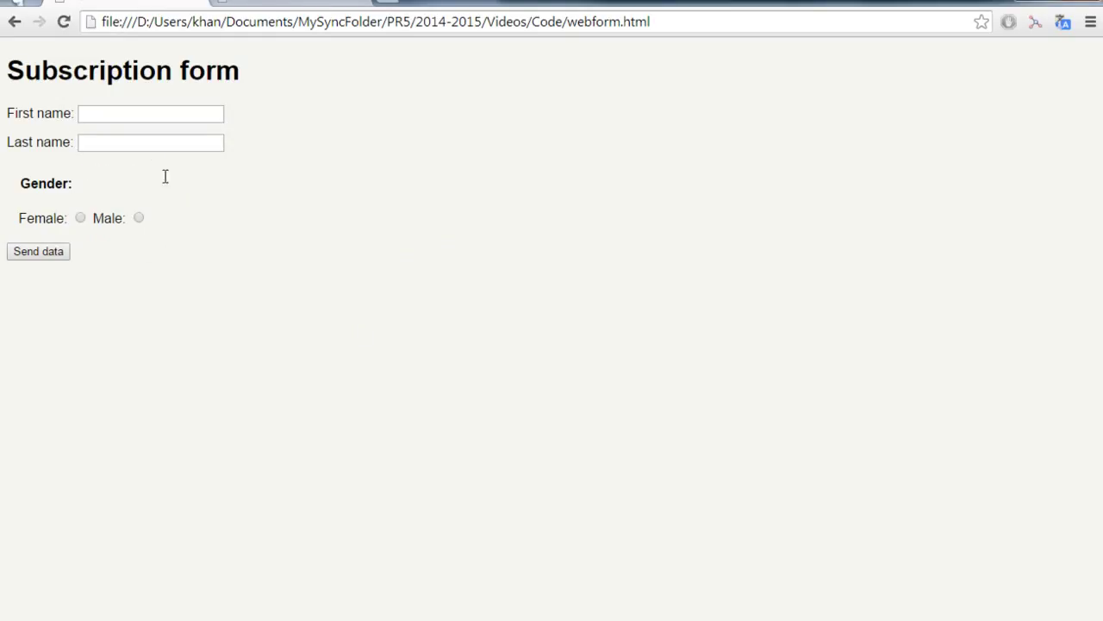
pyautogui.moveTo(171, 221)
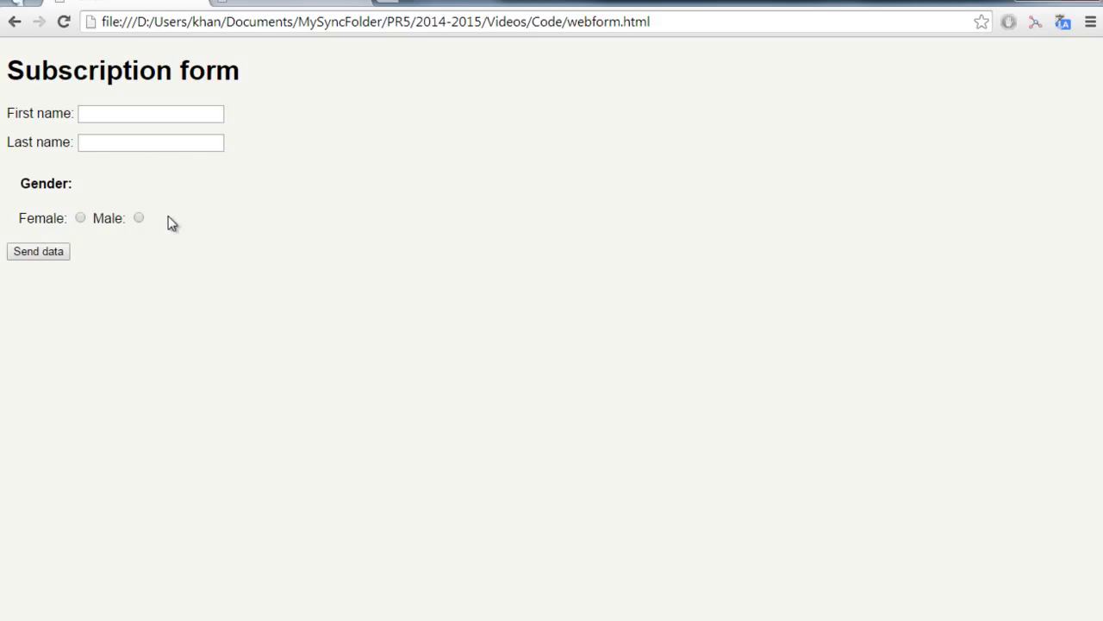
pyautogui.moveTo(67, 227)
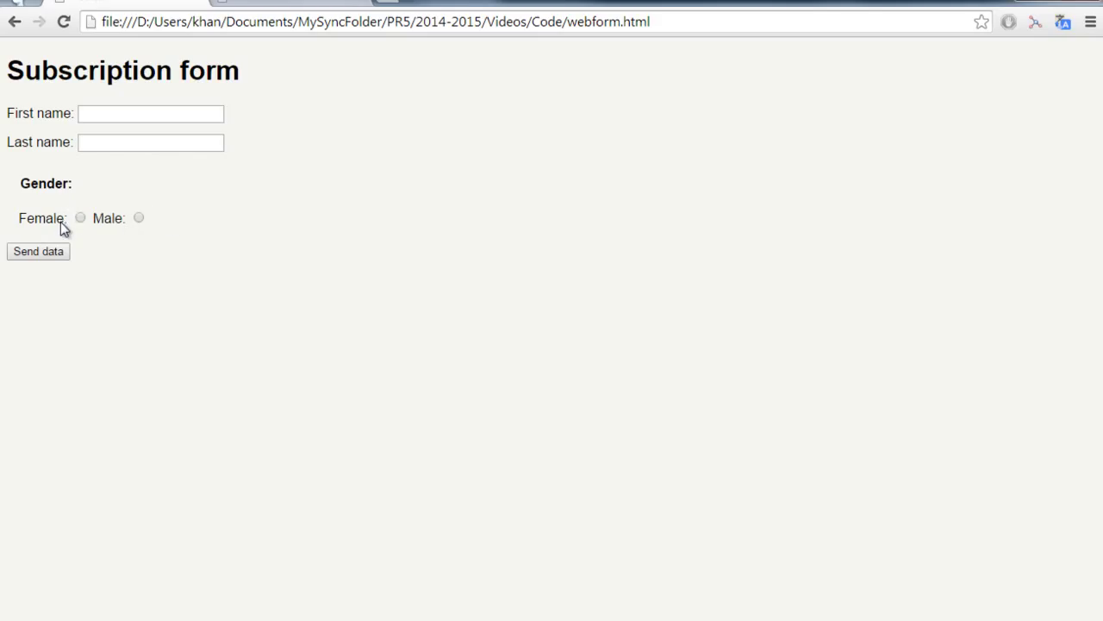
pyautogui.click(138, 217)
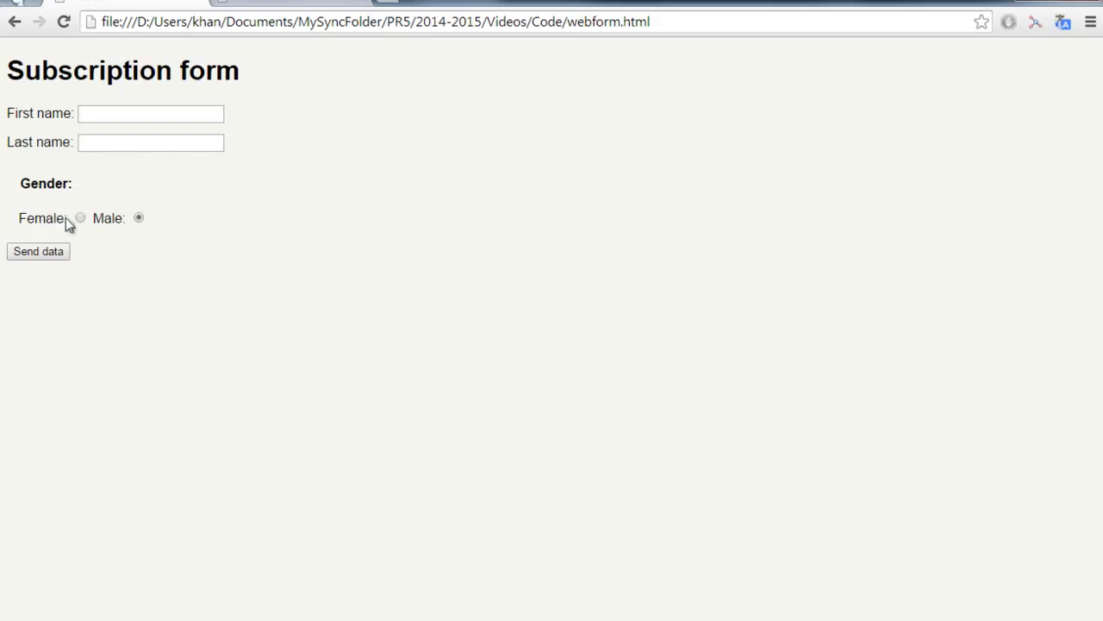
pyautogui.moveTo(493, 271)
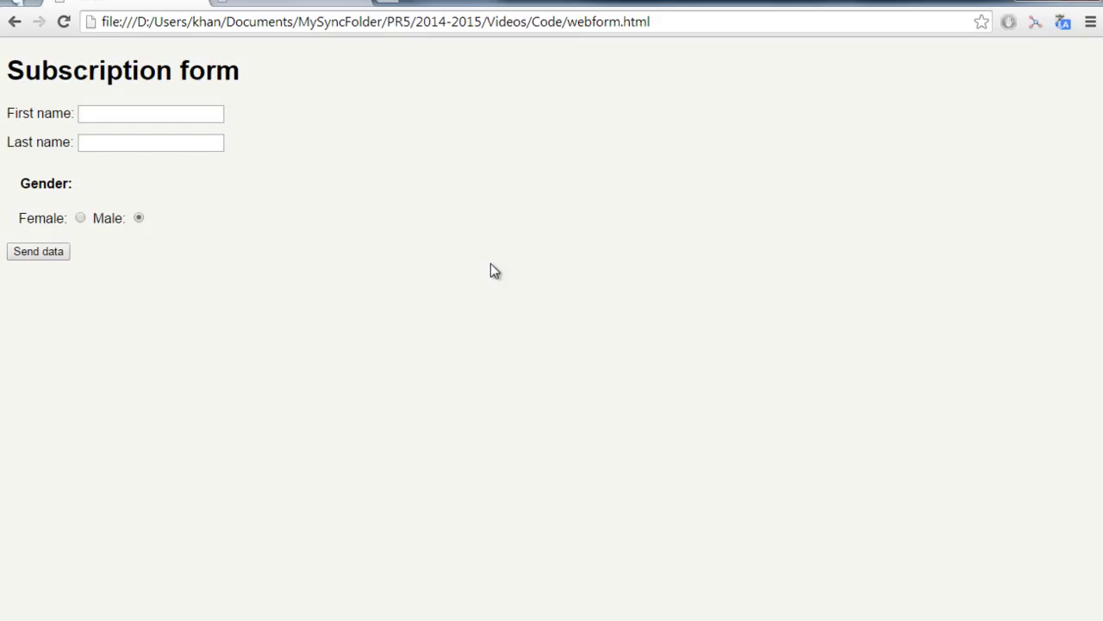